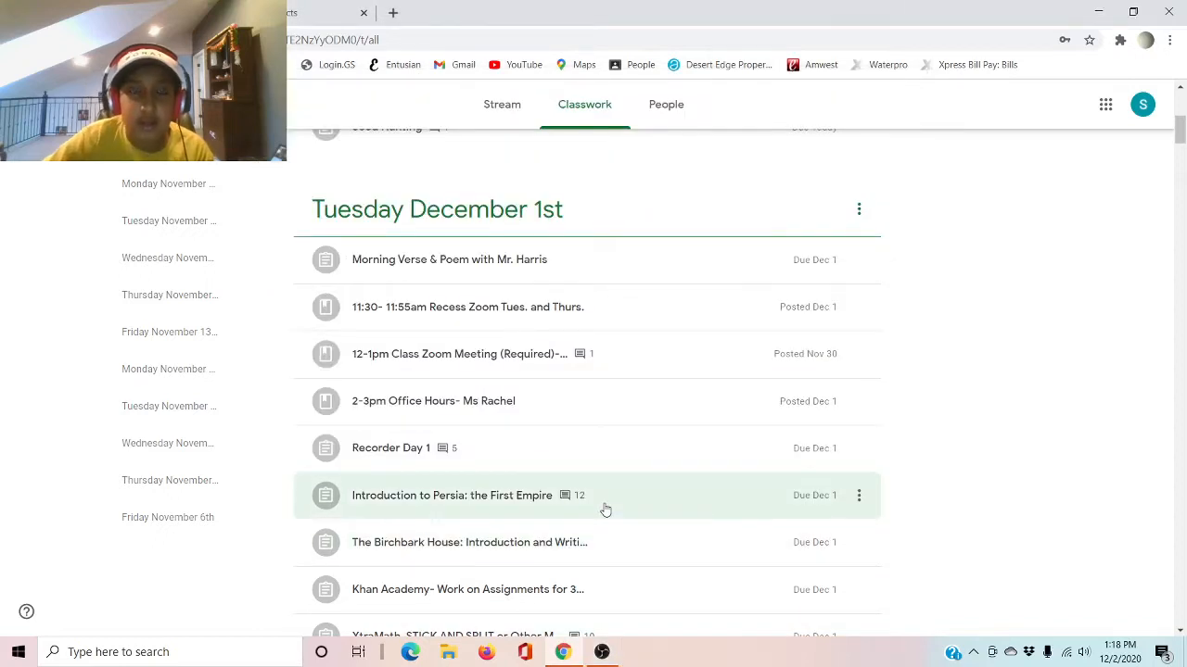
mouse_move(422, 263)
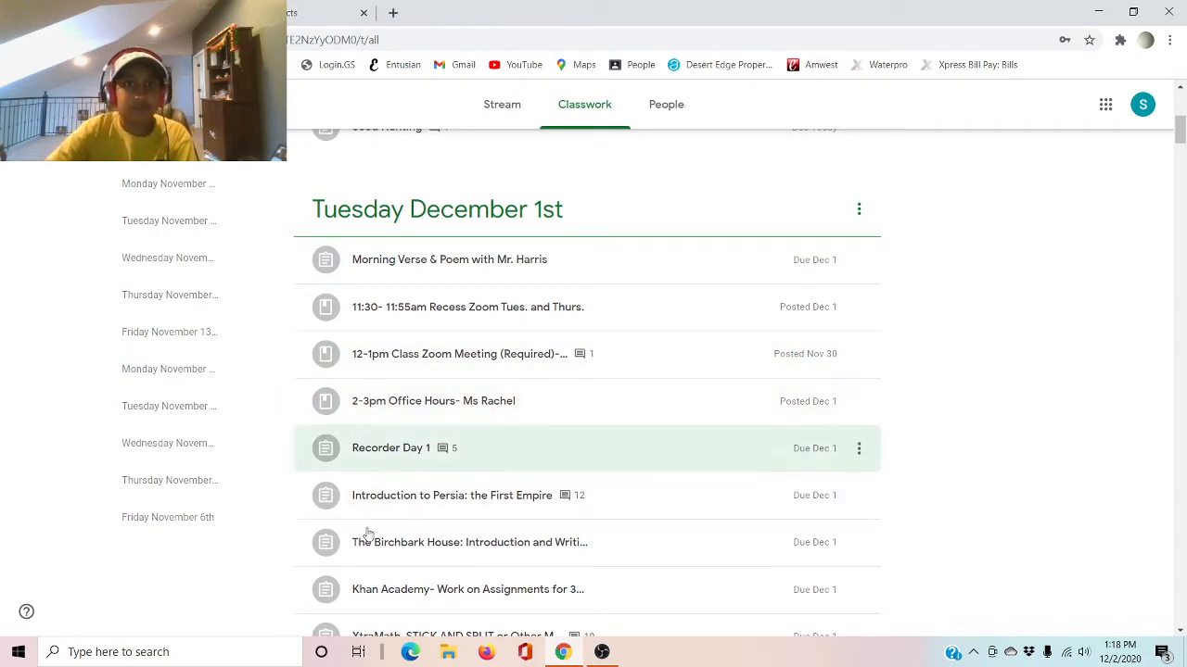
mouse_move(449, 259)
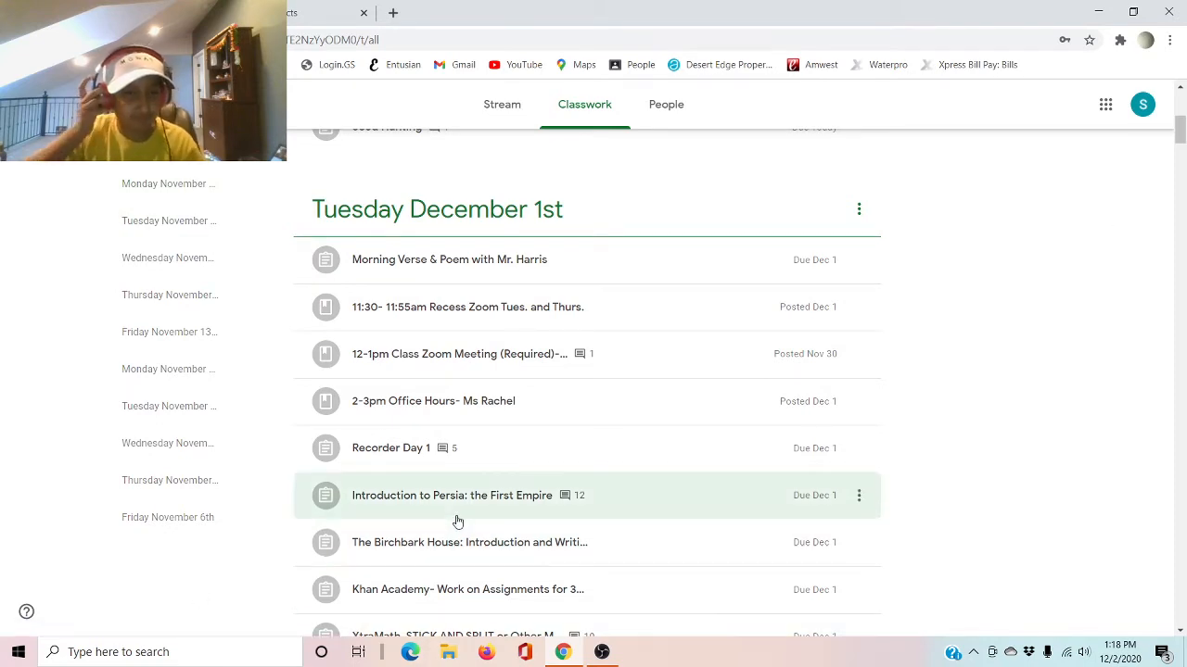
mouse_move(619, 207)
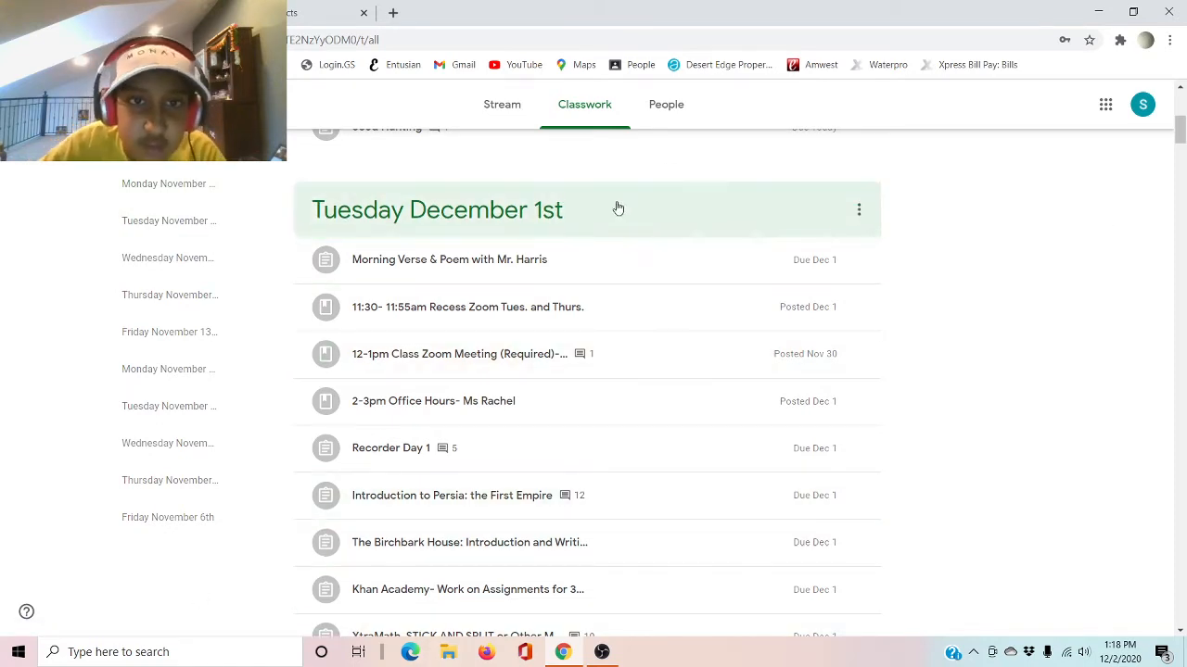
mouse_move(56, 306)
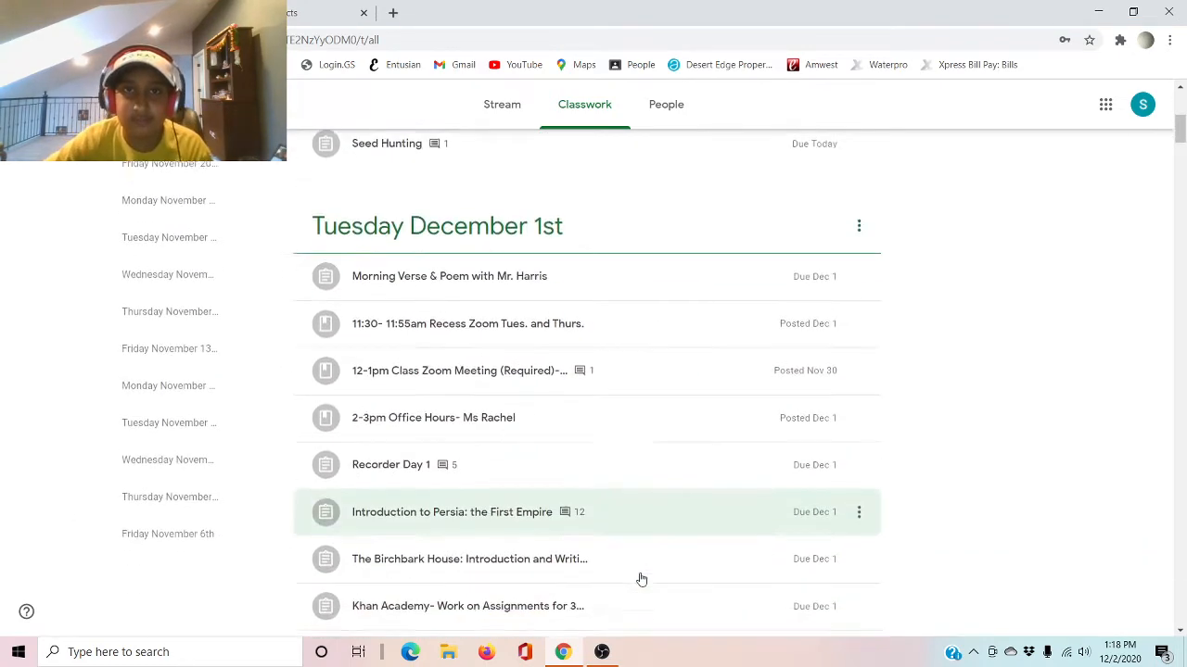
- Scroll the Classwork list down past the Tuesday December 1st assignments toward Resources
scroll("down", 3)
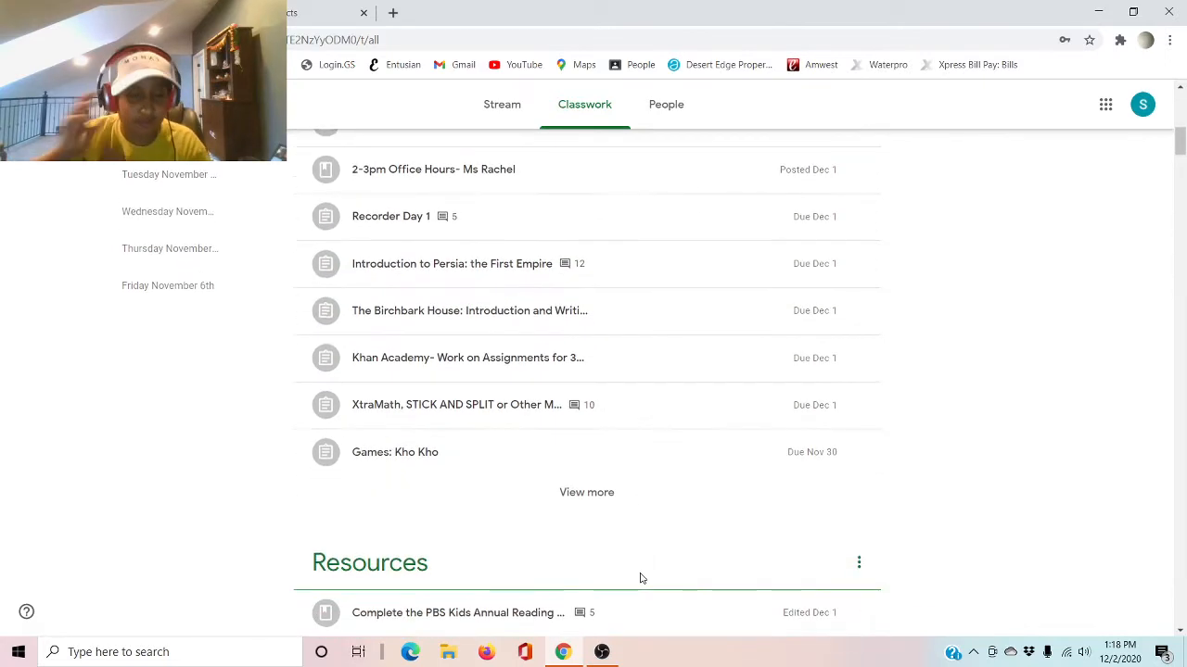
mouse_move(641, 564)
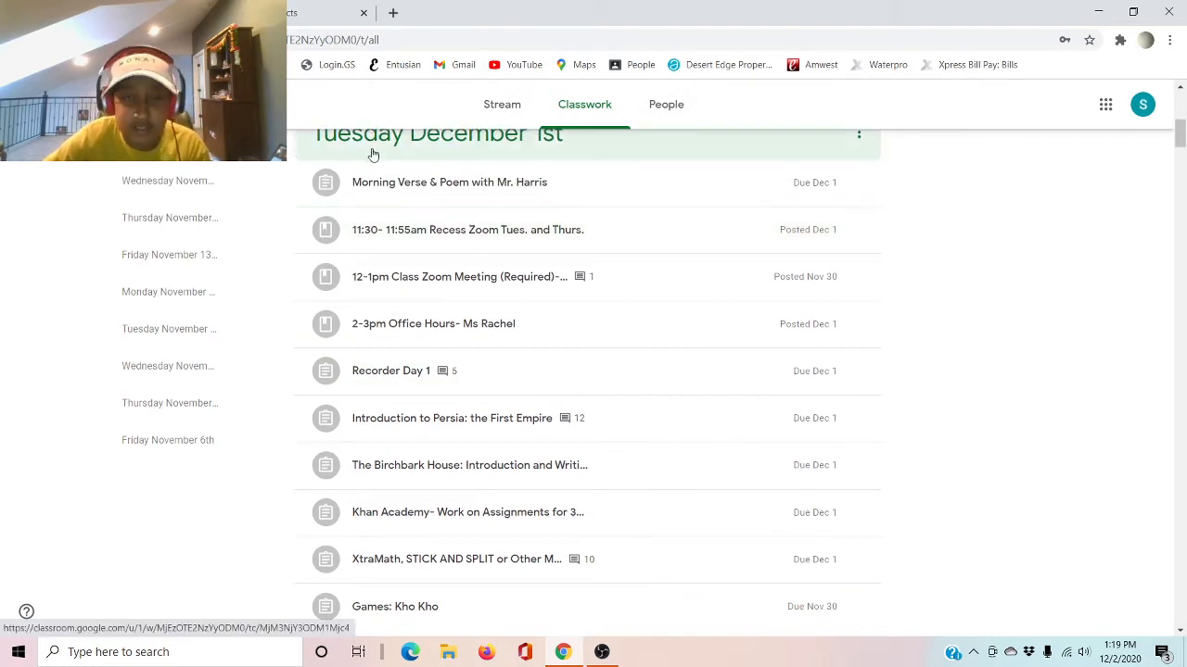
mouse_move(537, 202)
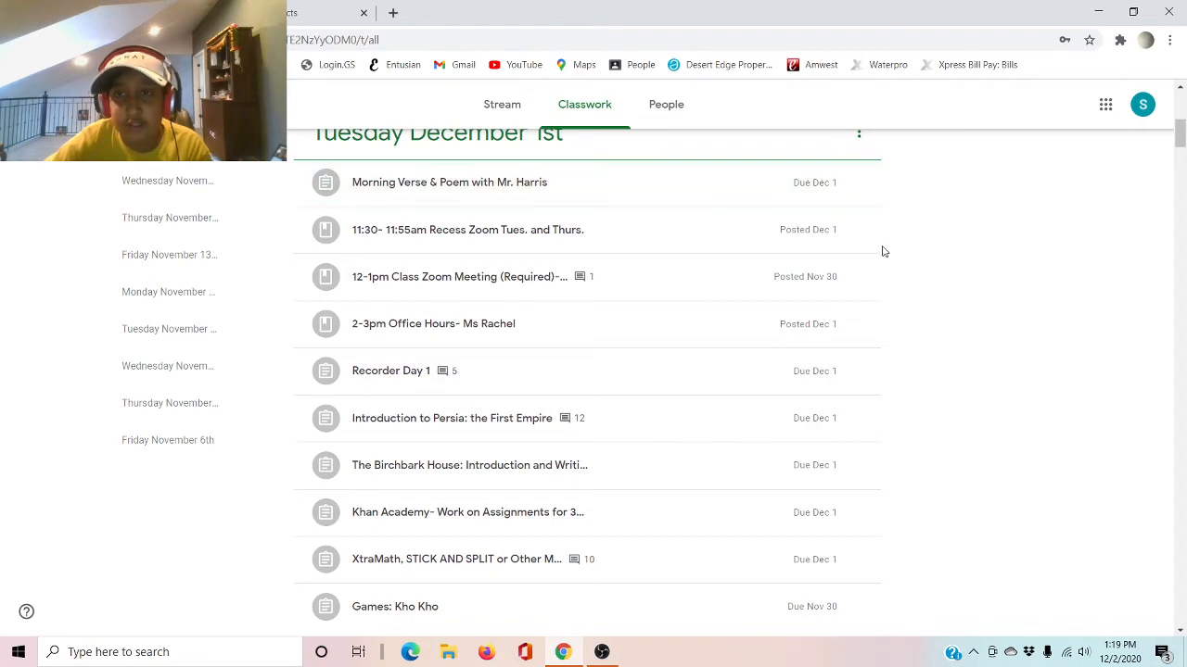
mouse_move(1033, 452)
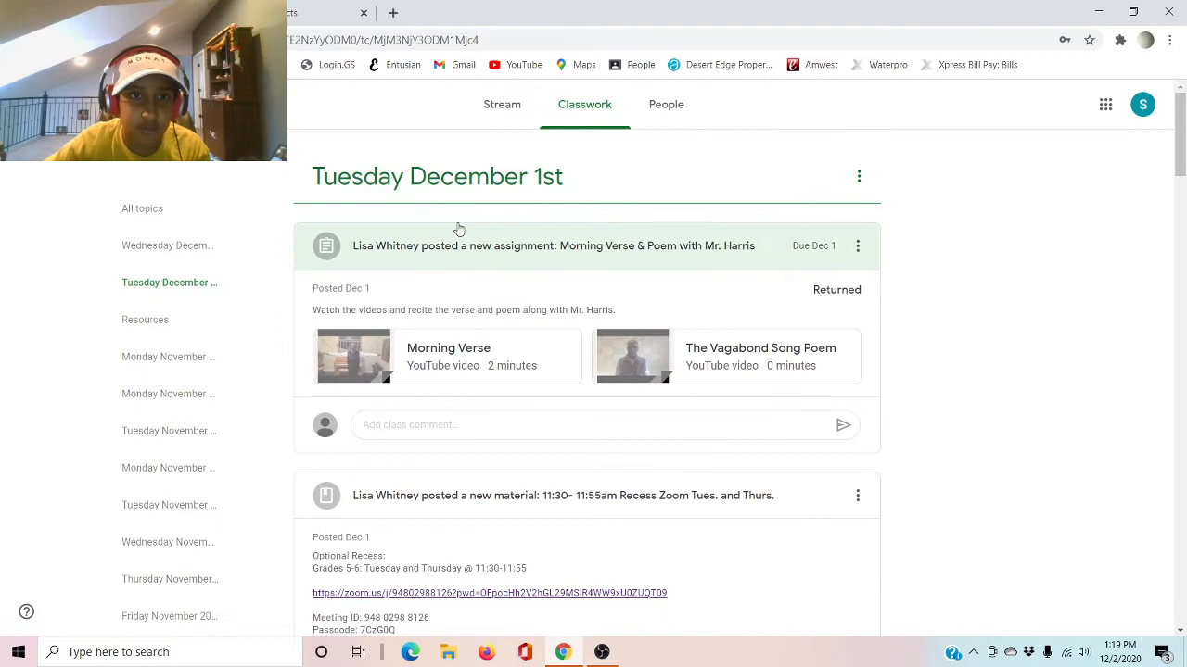
- Inspect the Tuesday December 1st heading element in Chrome DevTools
double_click(323, 176)
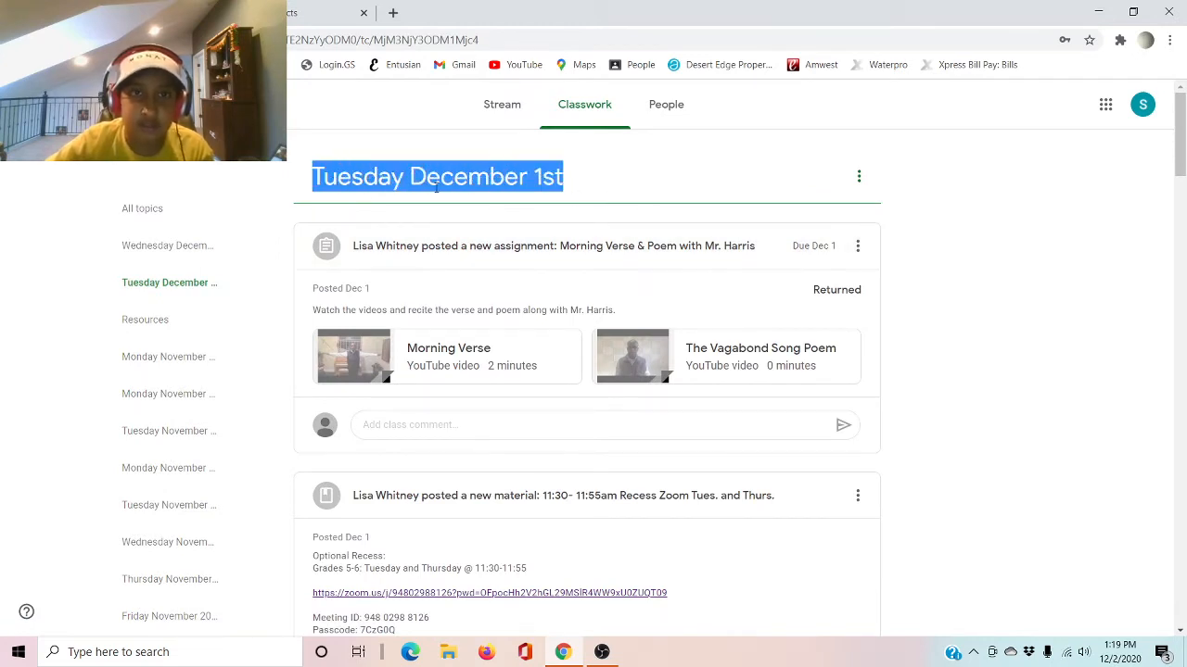
right_click(435, 176)
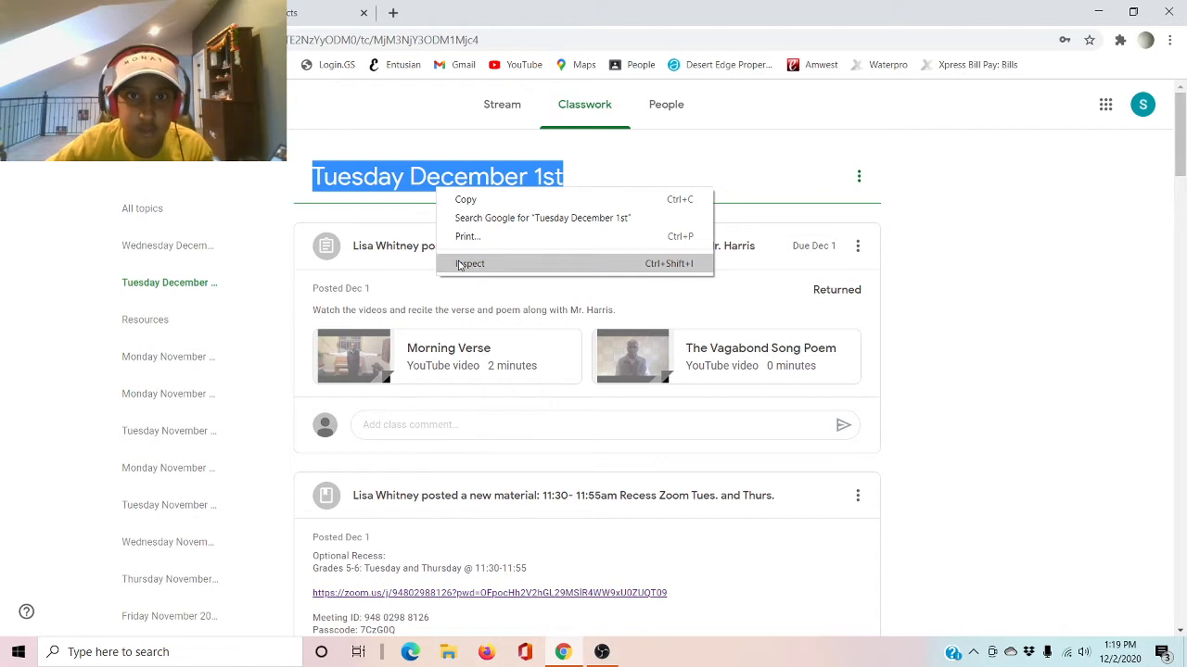
left_click(471, 263)
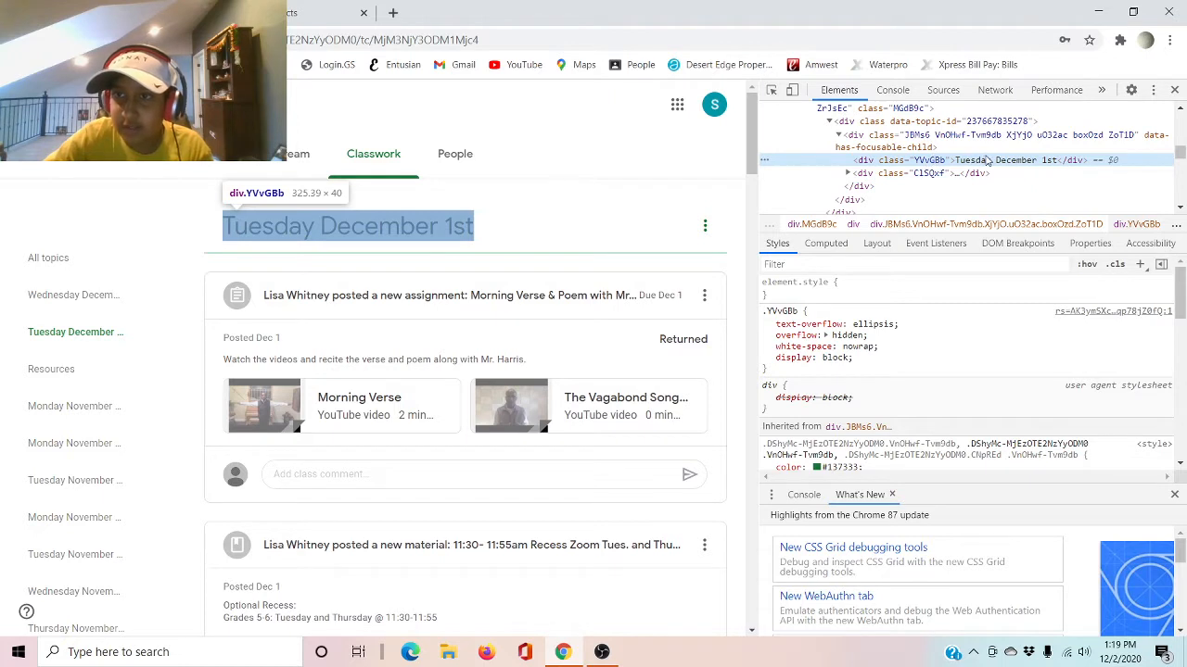
- Edit the heading text to 'Tuesday December 1st - Optional' and close the inspector
right_click(1011, 159)
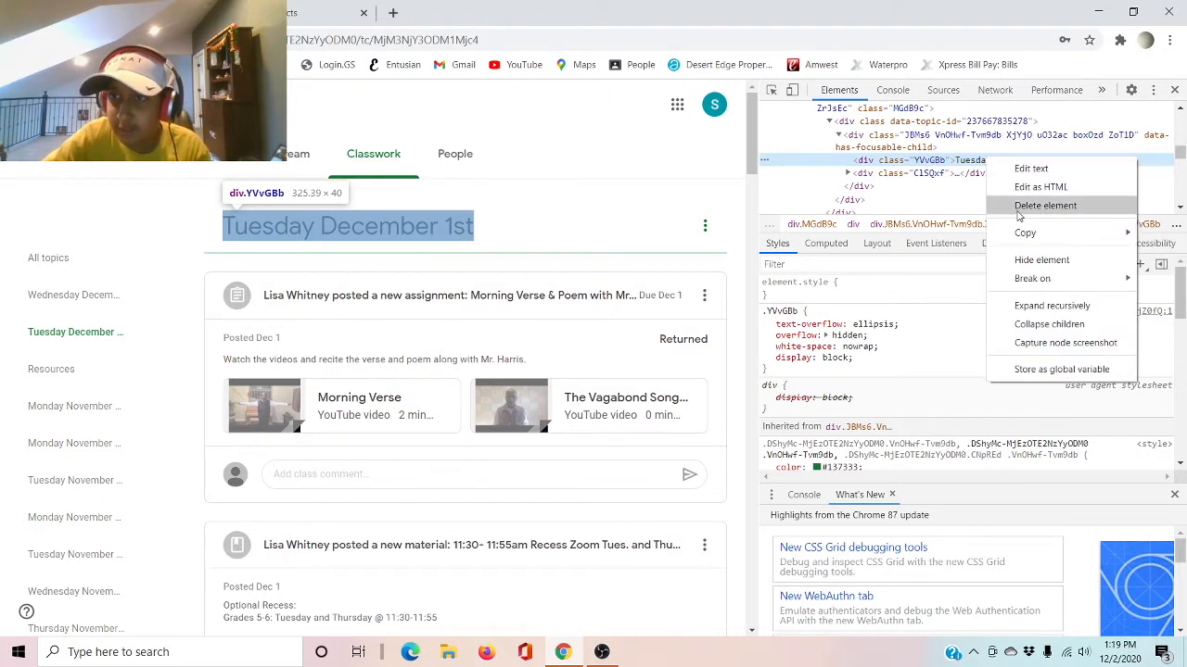
mouse_move(1040, 186)
type(" - Optional")
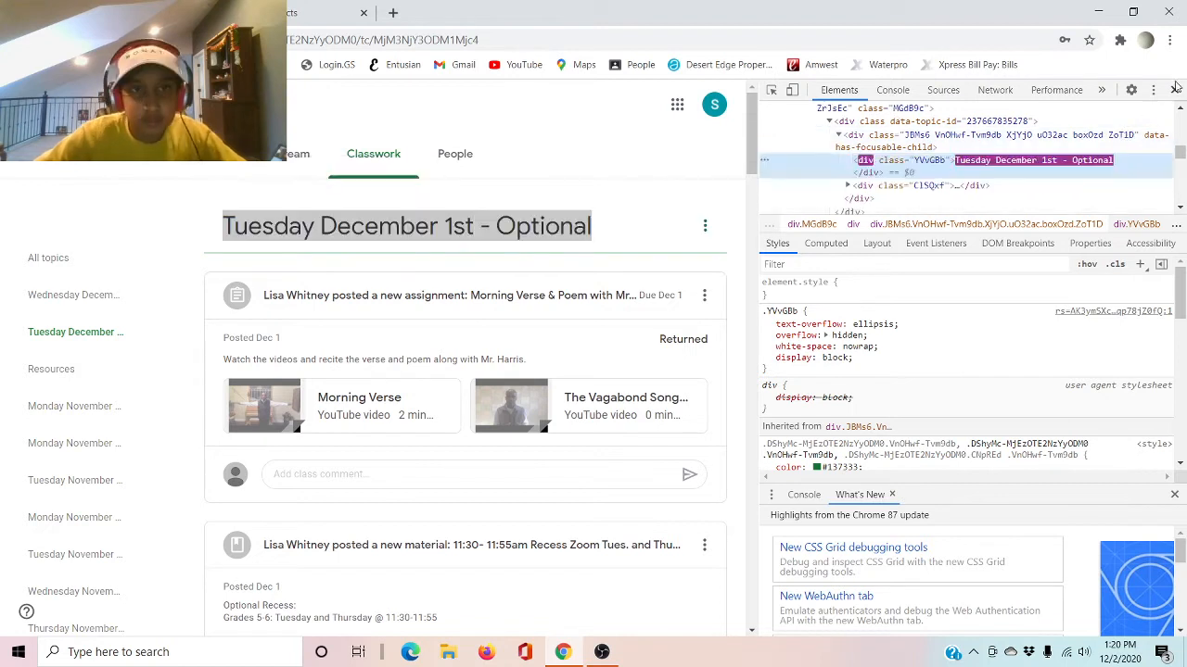
left_click(1175, 89)
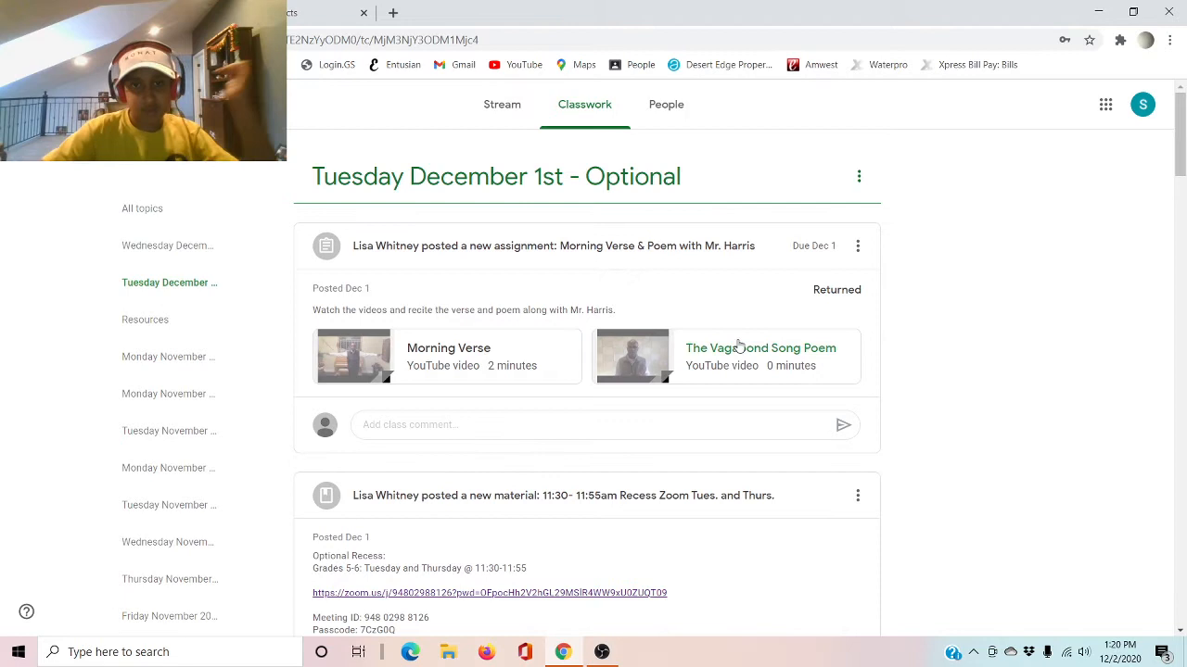
mouse_move(630, 358)
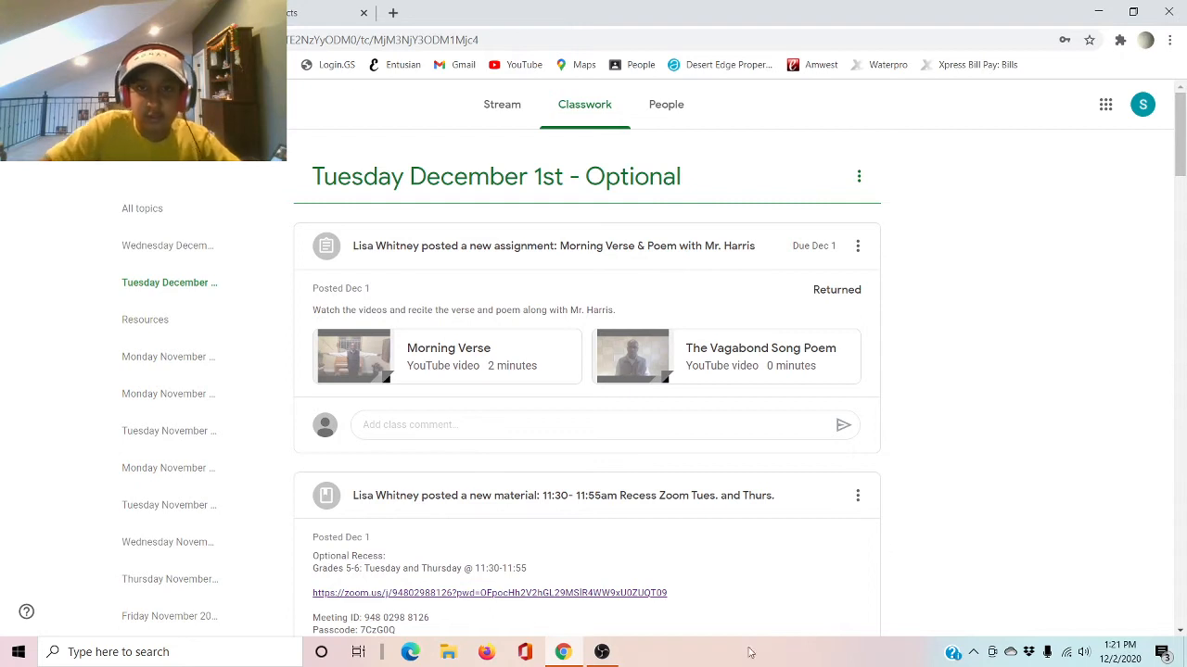
mouse_move(432, 183)
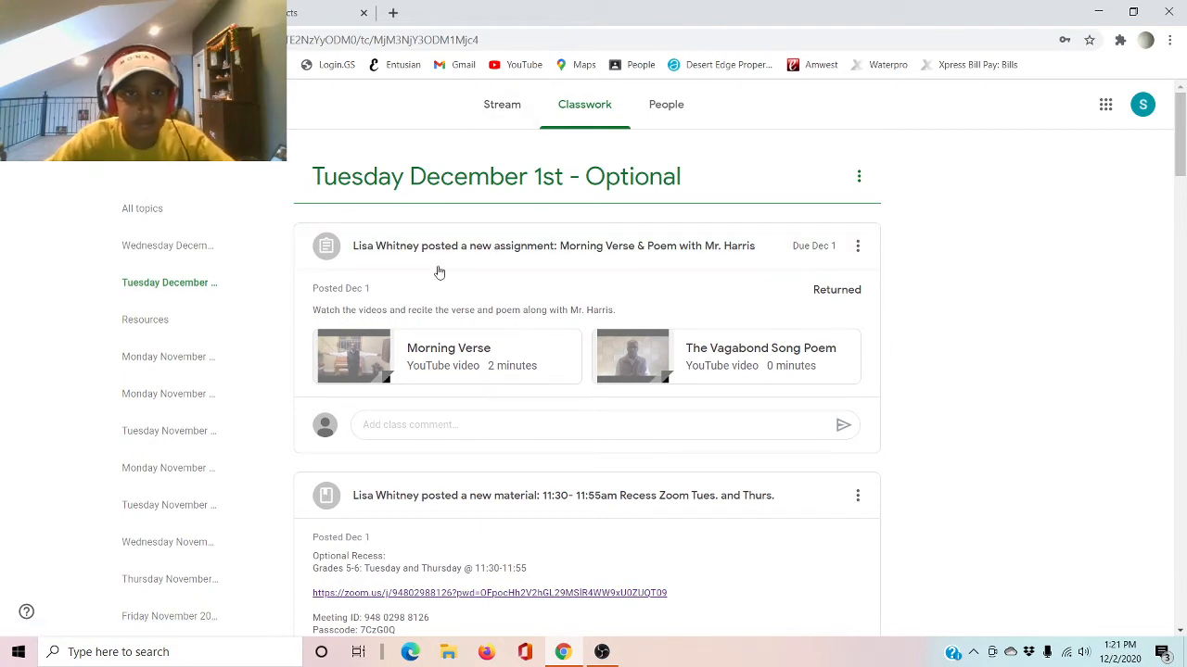
- Reload the Classwork list via the Stream tab and scroll to the December 1st assignments
left_click(501, 103)
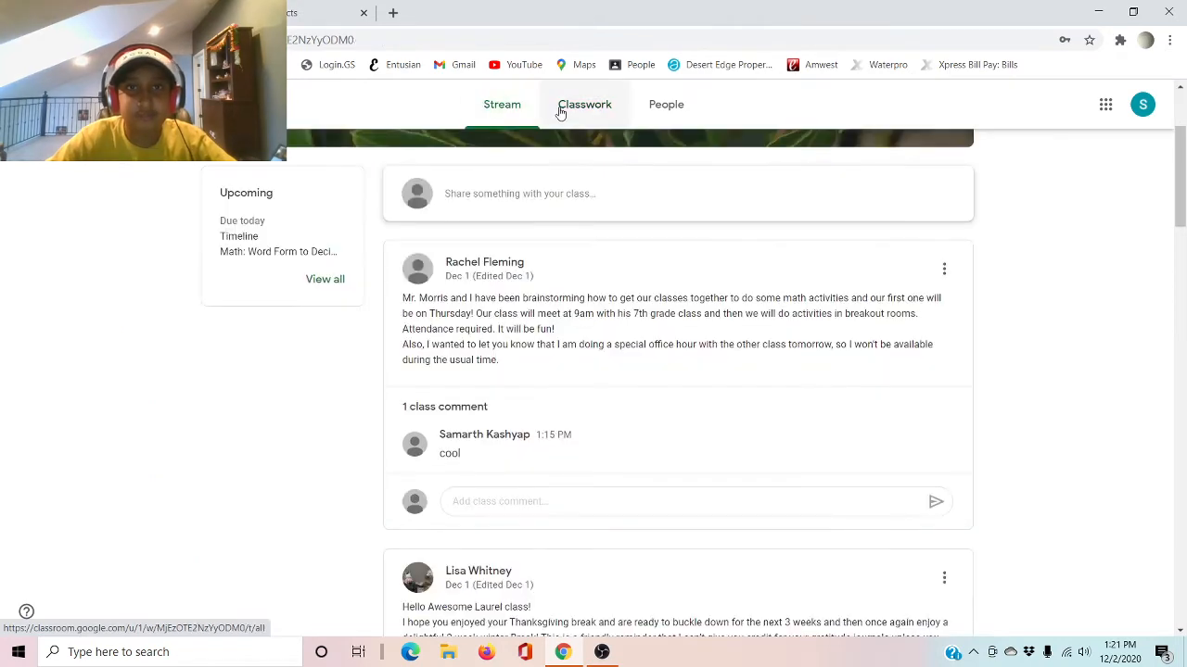
left_click(584, 104)
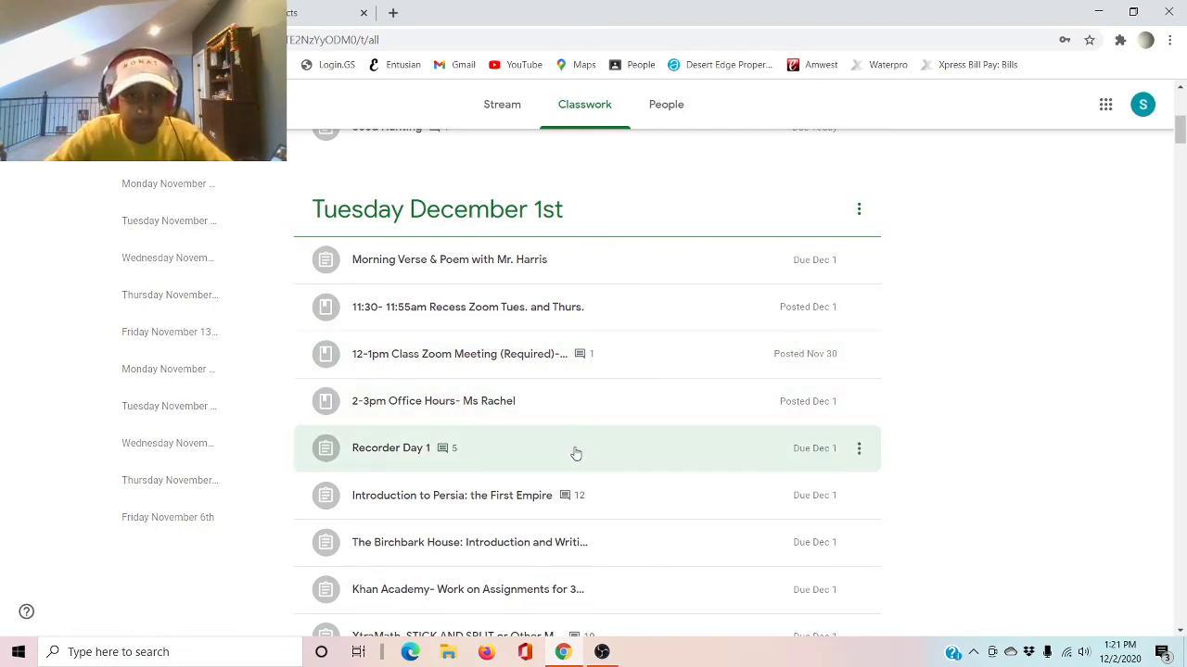
scroll("down", 3)
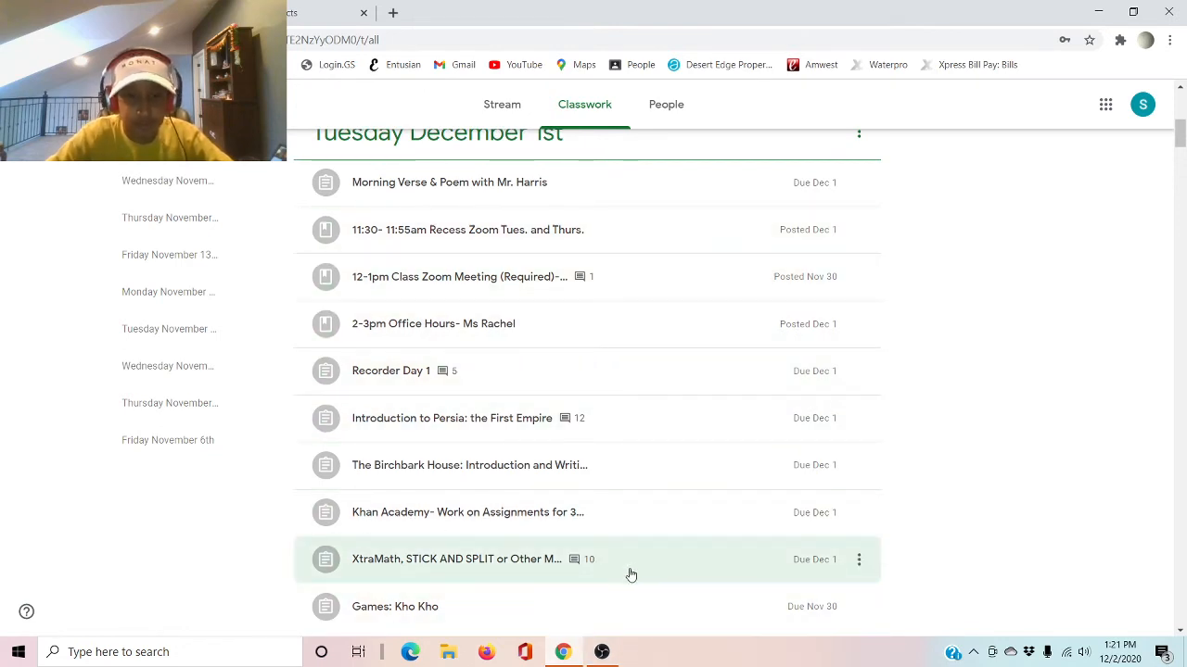
- Expand Recorder Day 1 and view the full assignment page
left_click(390, 371)
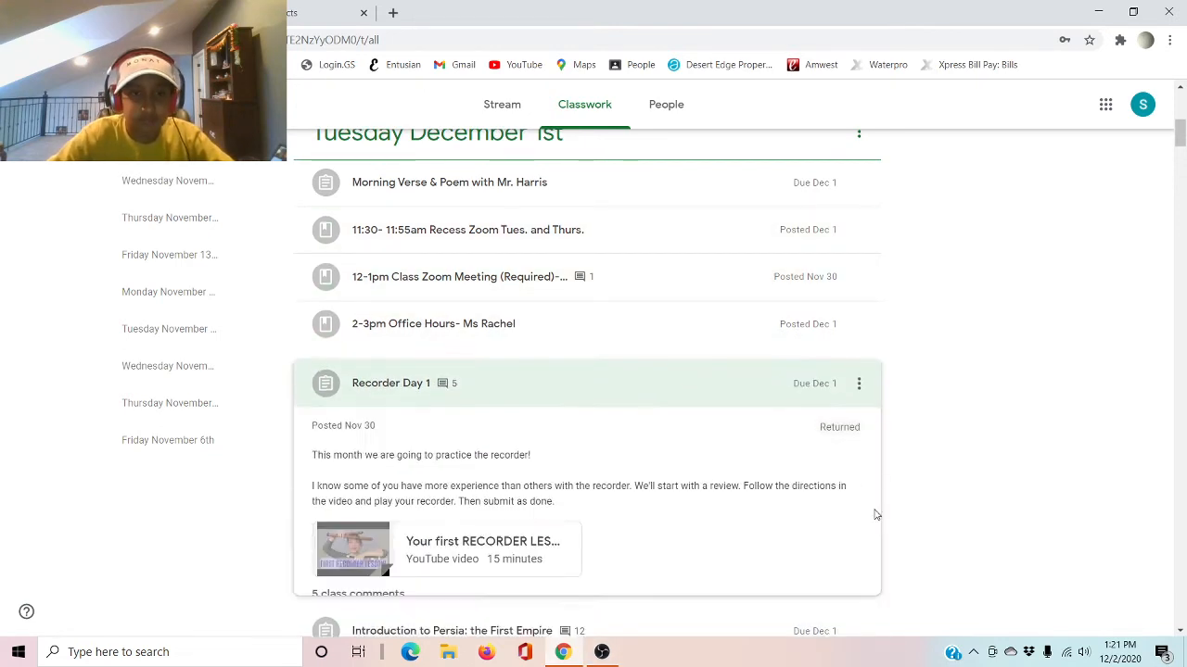
scroll("down", 3)
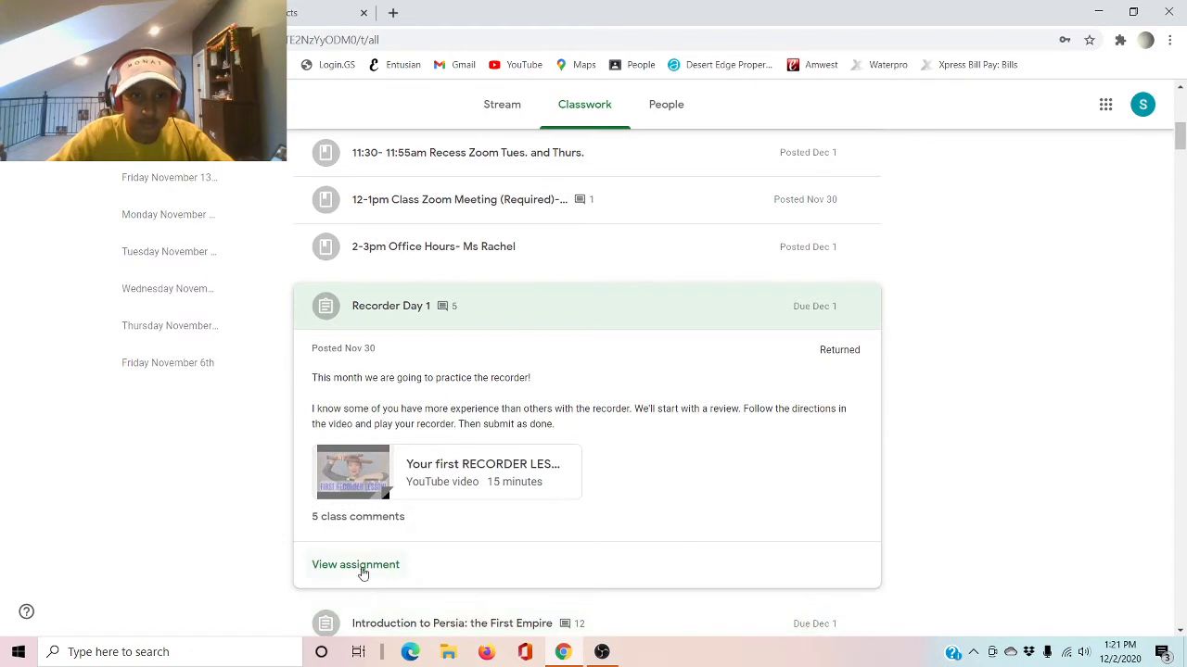
left_click(356, 563)
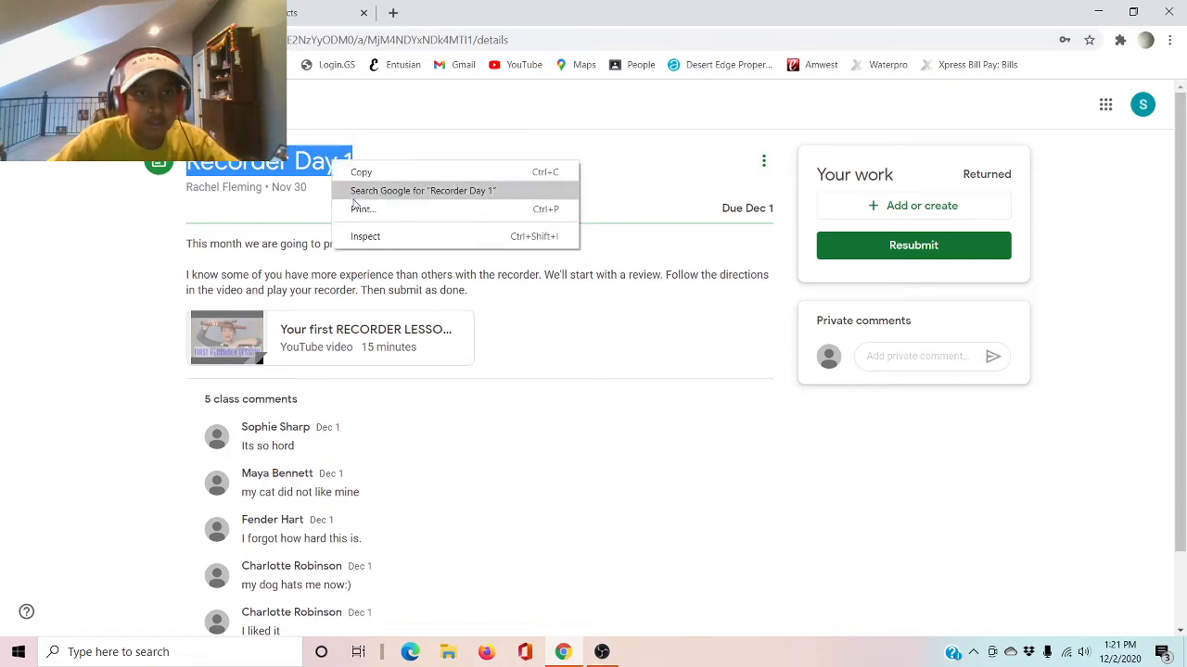
- Select the Recorder Day 1 description text, then the whole page, and return to Classwork
left_click(365, 238)
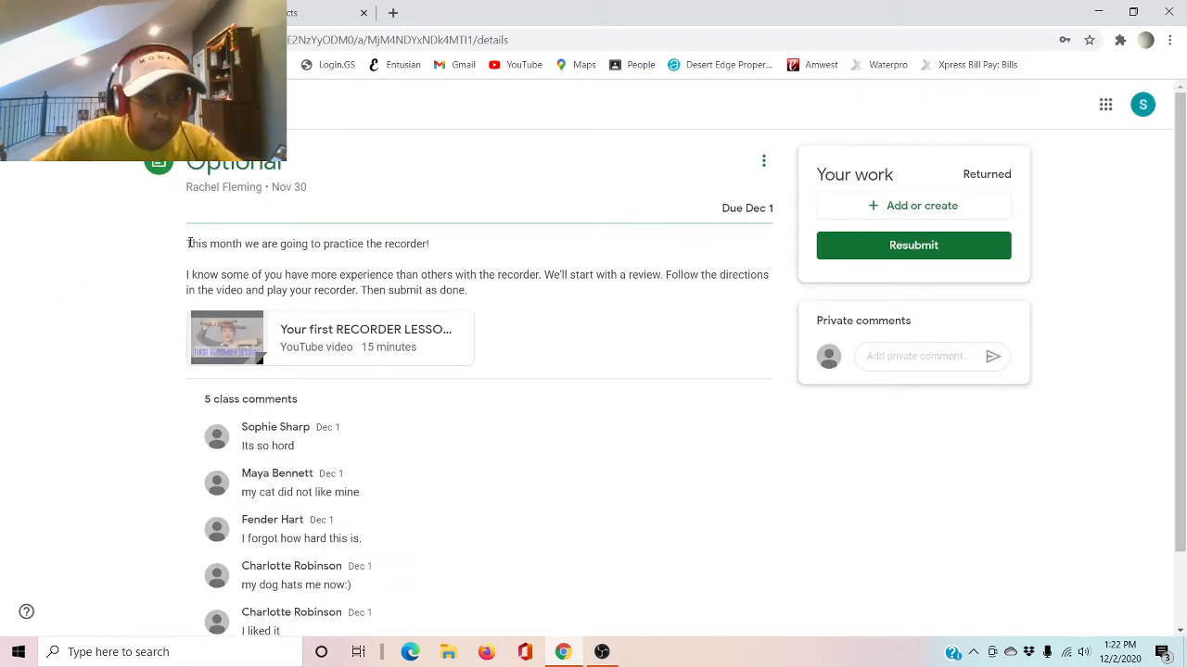
left_click_drag(186, 243, 468, 289)
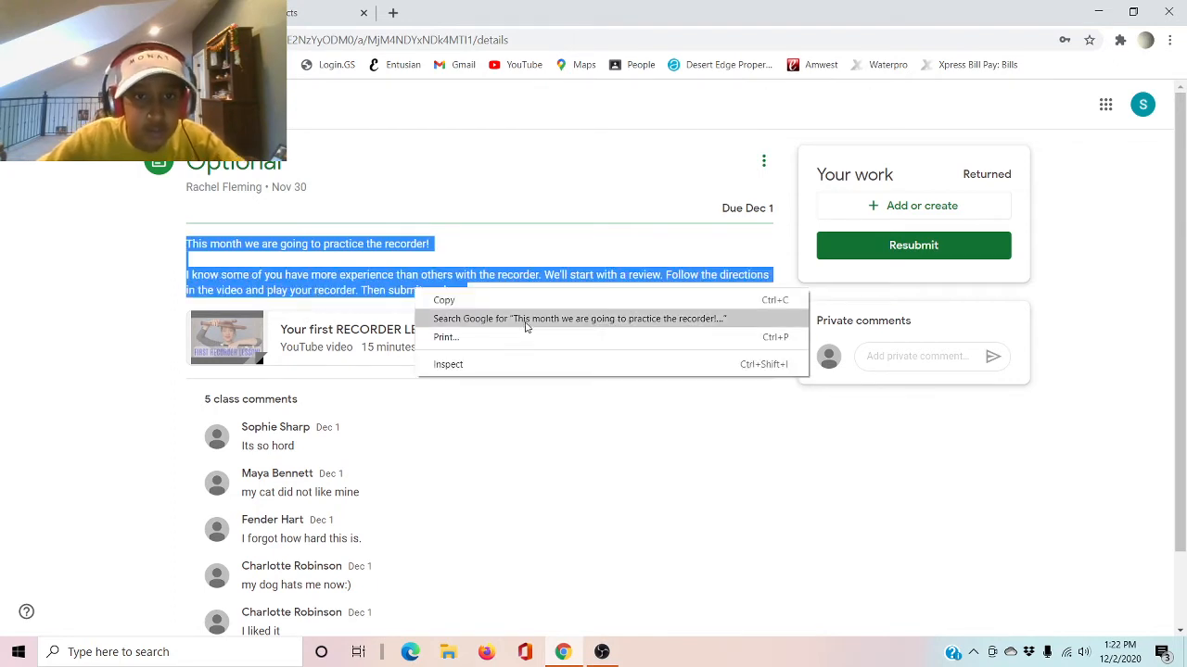
left_click(448, 363)
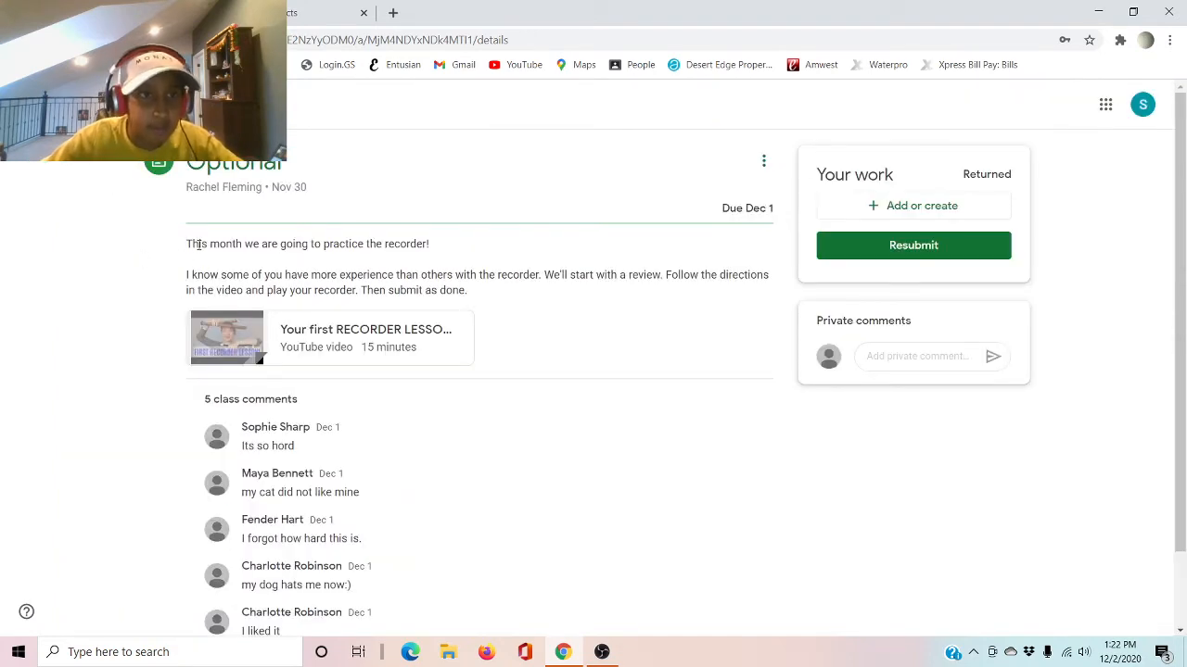
key("ctrl+a")
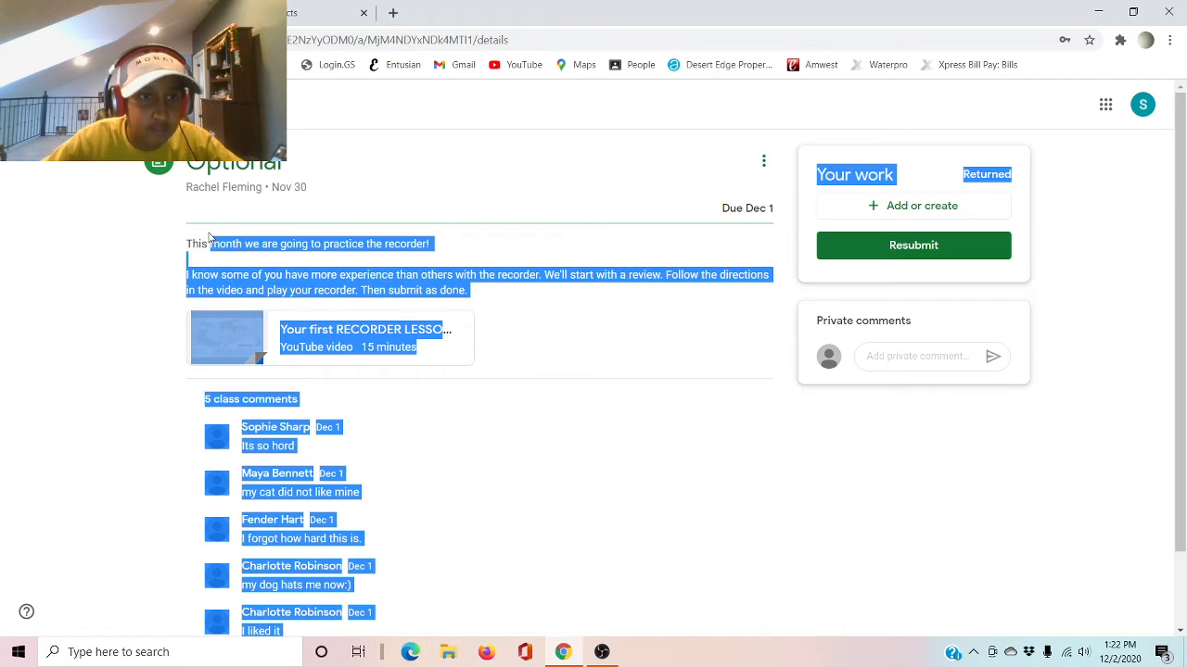
left_click(612, 564)
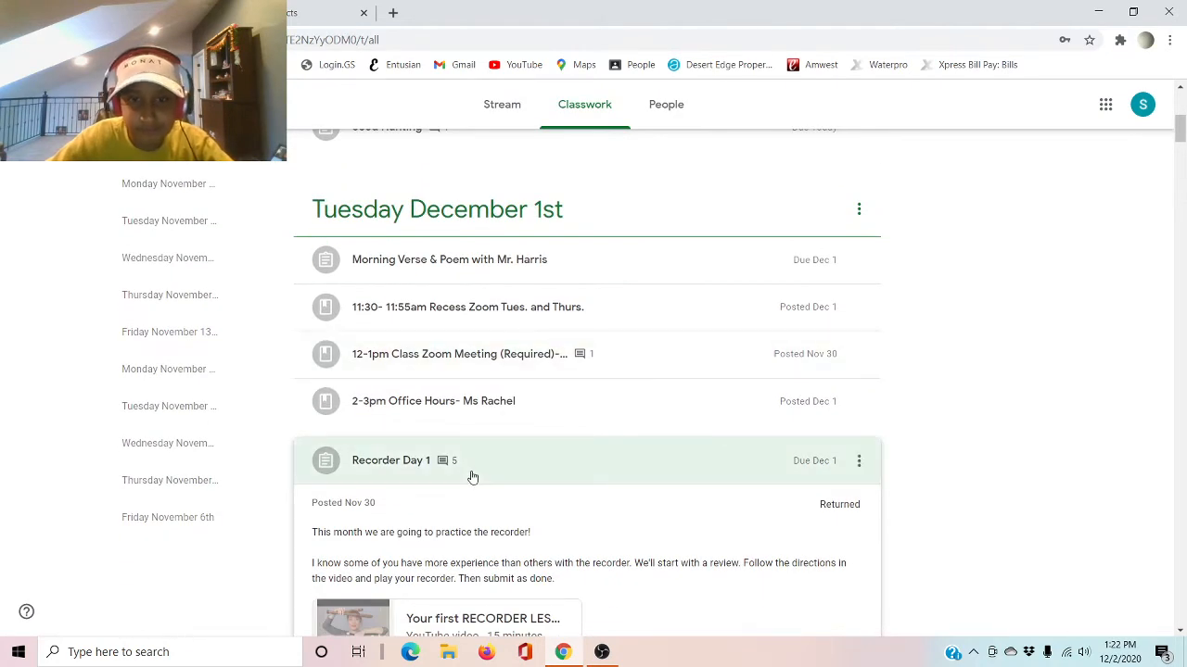
- Collapse Recorder Day 1 and scroll down the compact December 1st assignment list
left_click(389, 460)
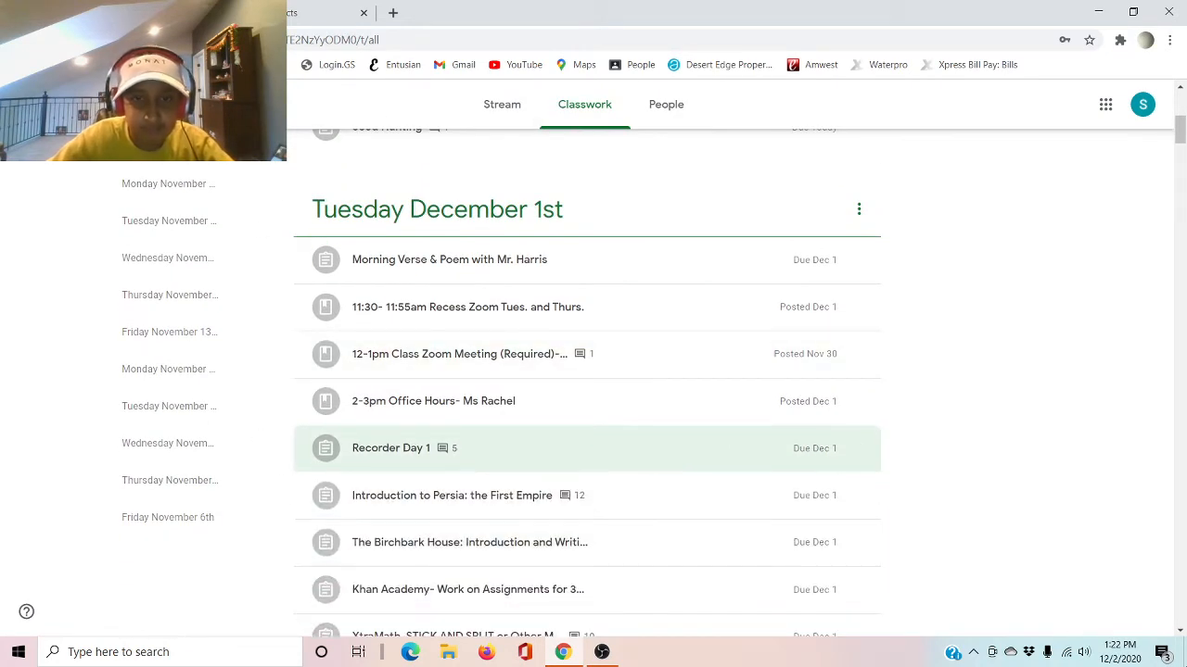
mouse_move(649, 221)
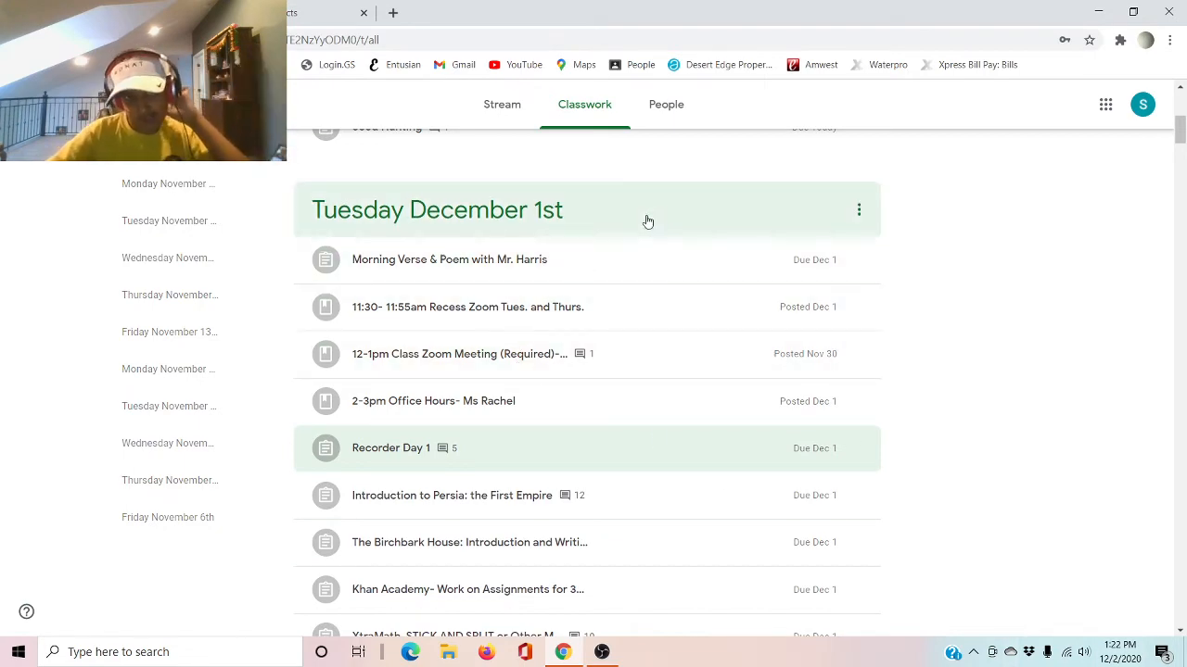
scroll("down", 3)
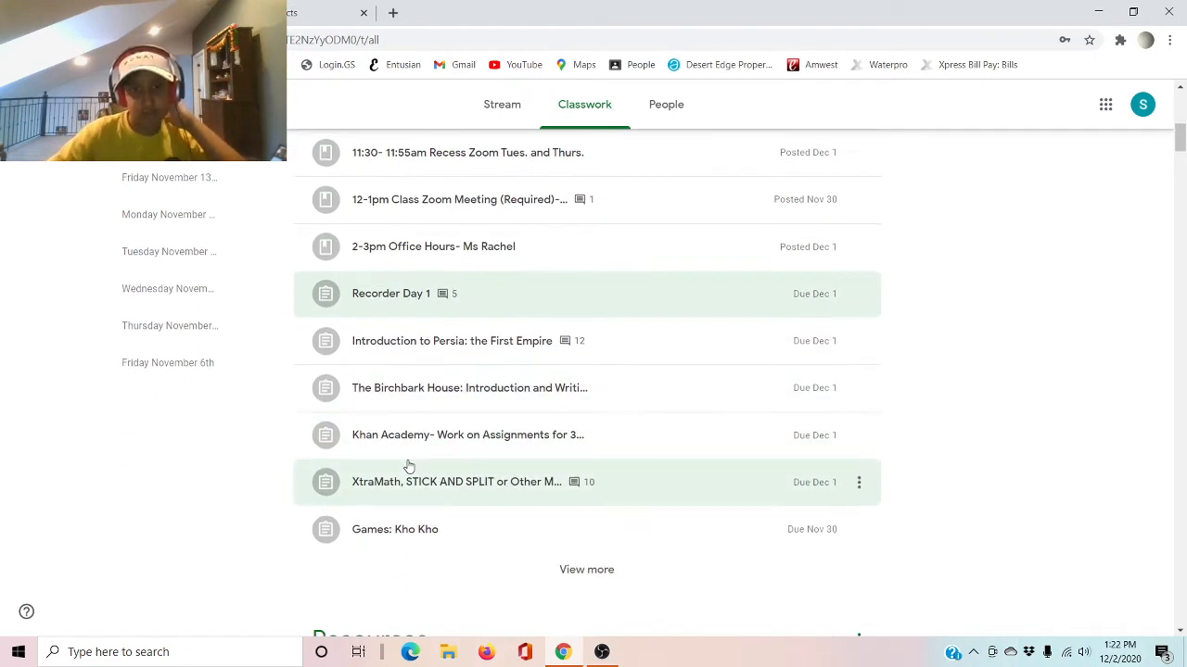
scroll("down", 3)
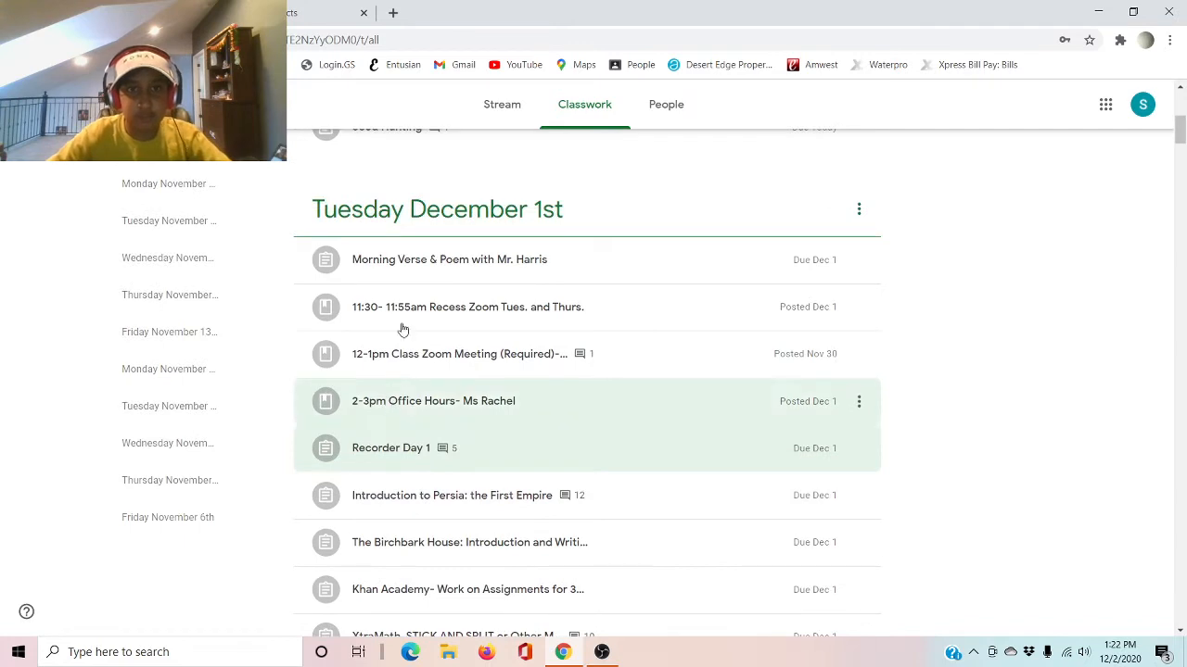
mouse_move(334, 526)
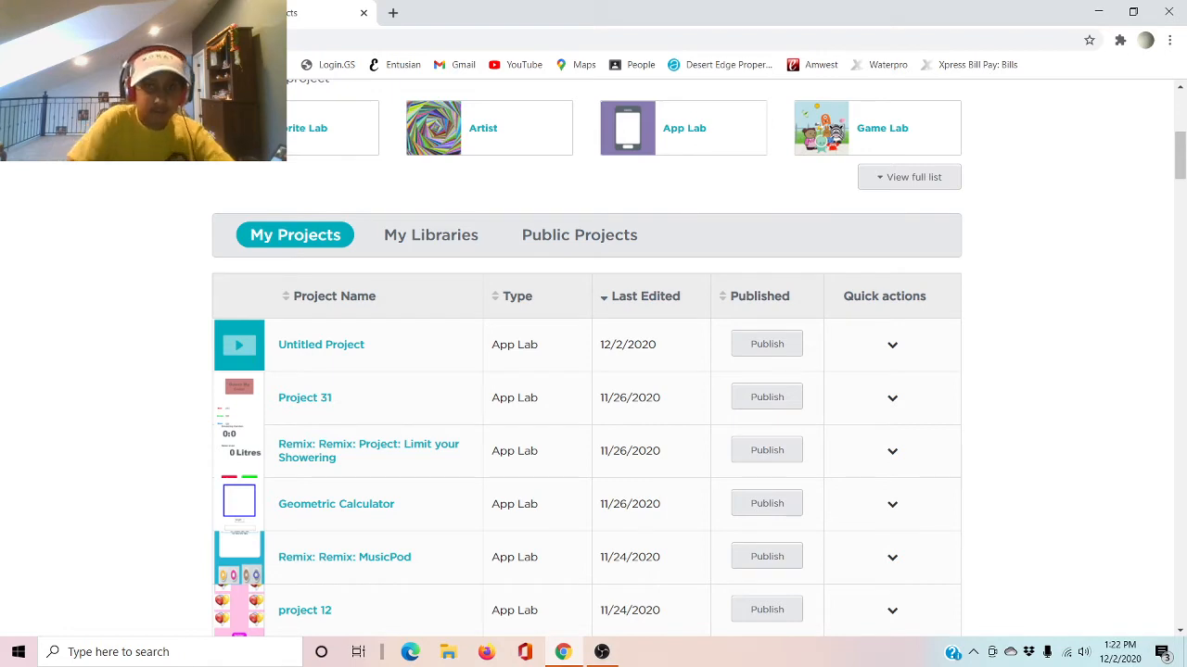
- Find Project 31 in the My Projects table and load it in App Lab
scroll("down", 3)
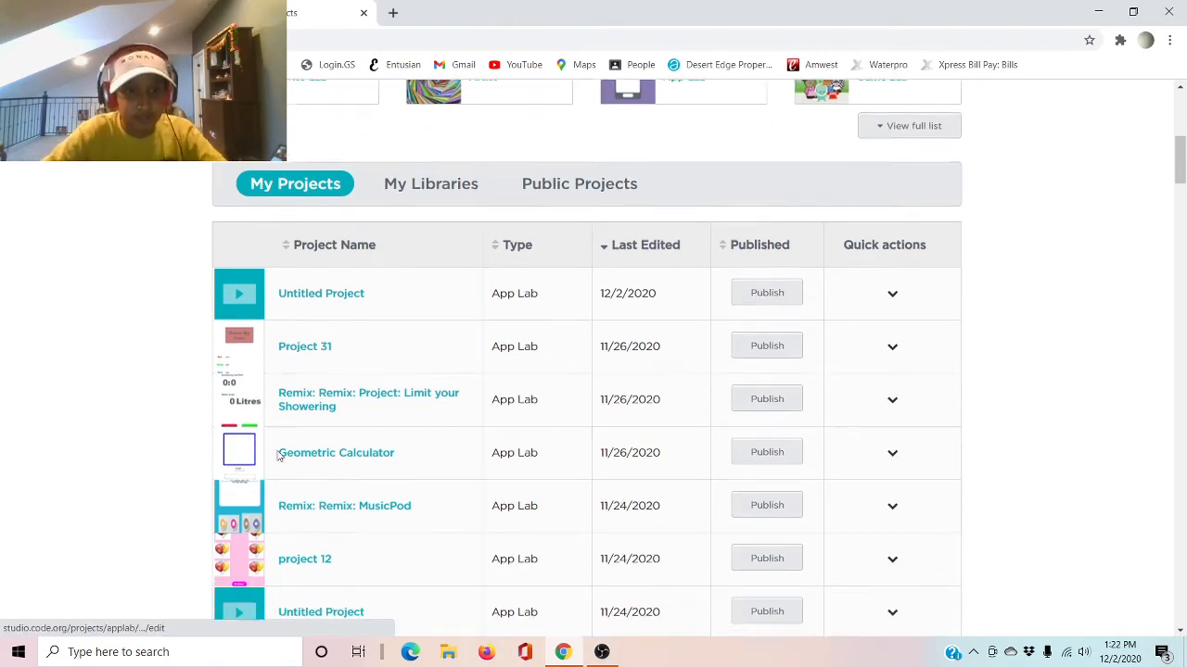
scroll("down", 3)
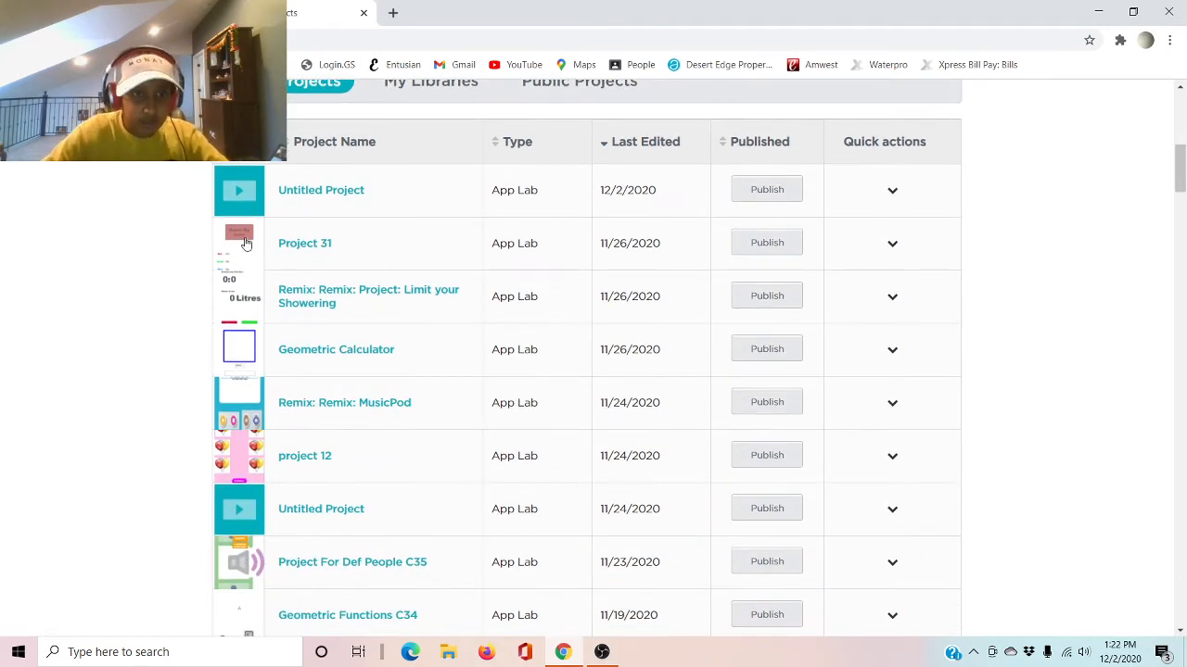
left_click(304, 242)
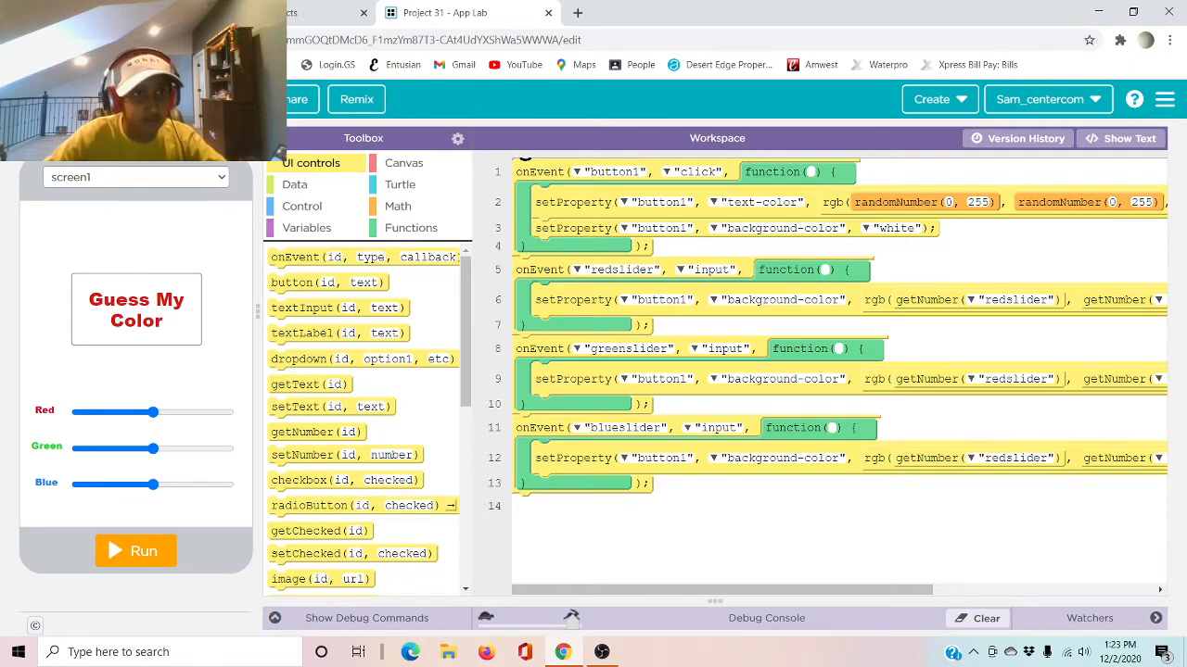
- Run Guess My Color and slide blue to maximum, green low and red mid for a purple button
left_click(135, 551)
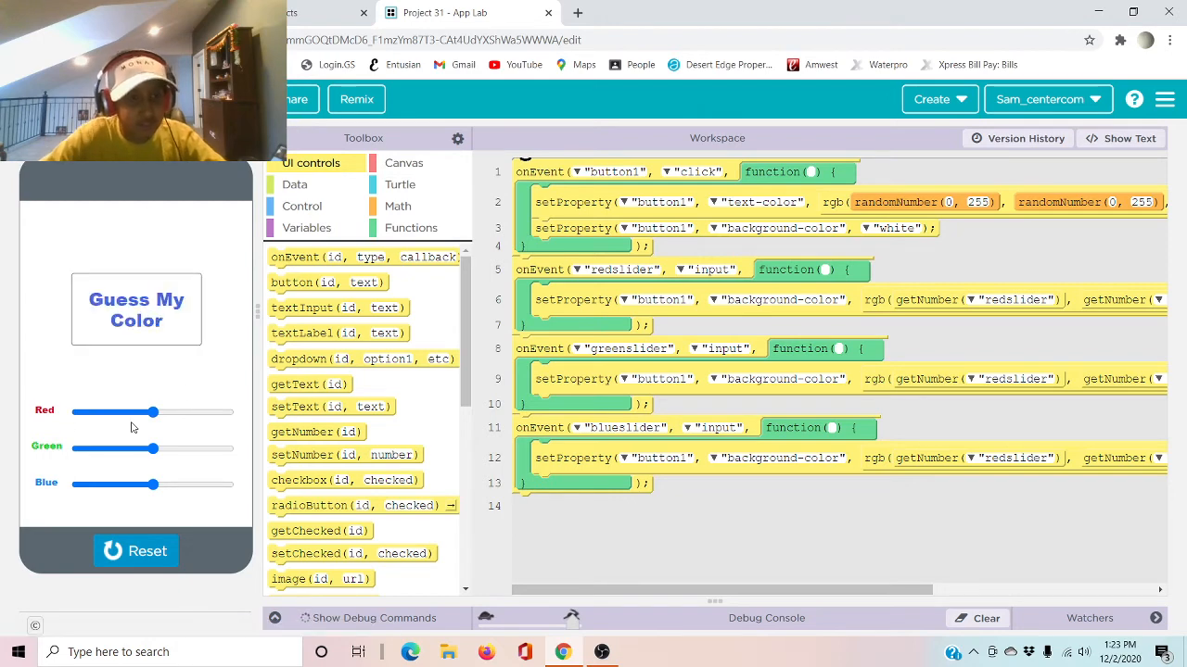
left_click_drag(152, 484, 182, 484)
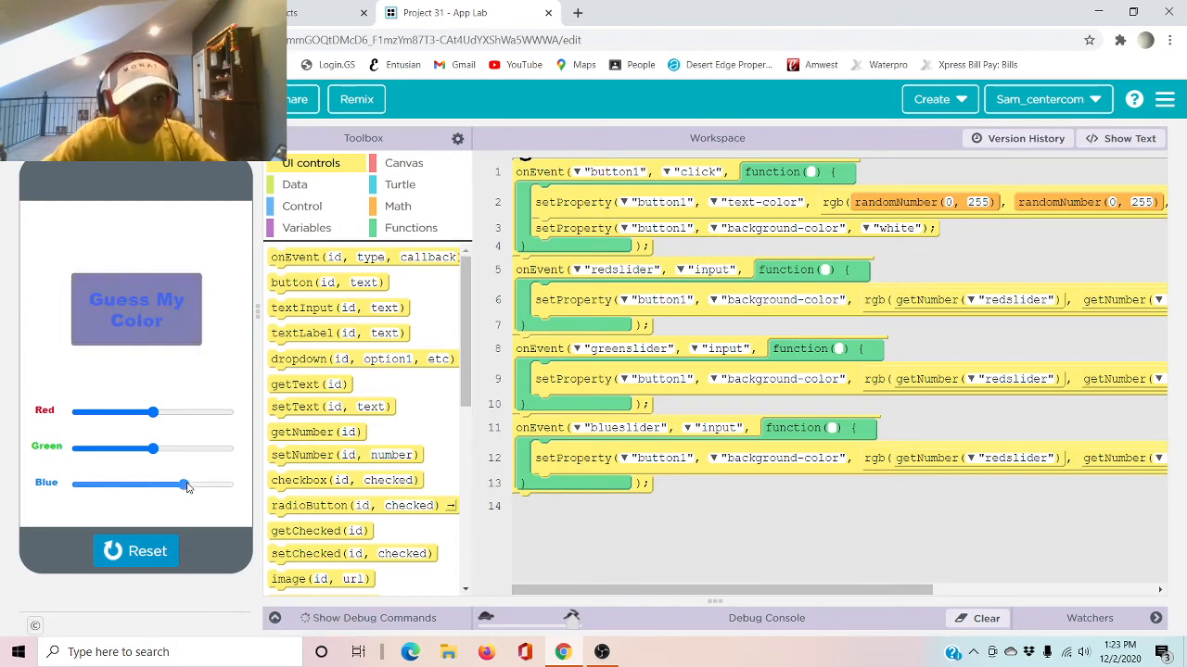
left_click_drag(181, 486, 230, 485)
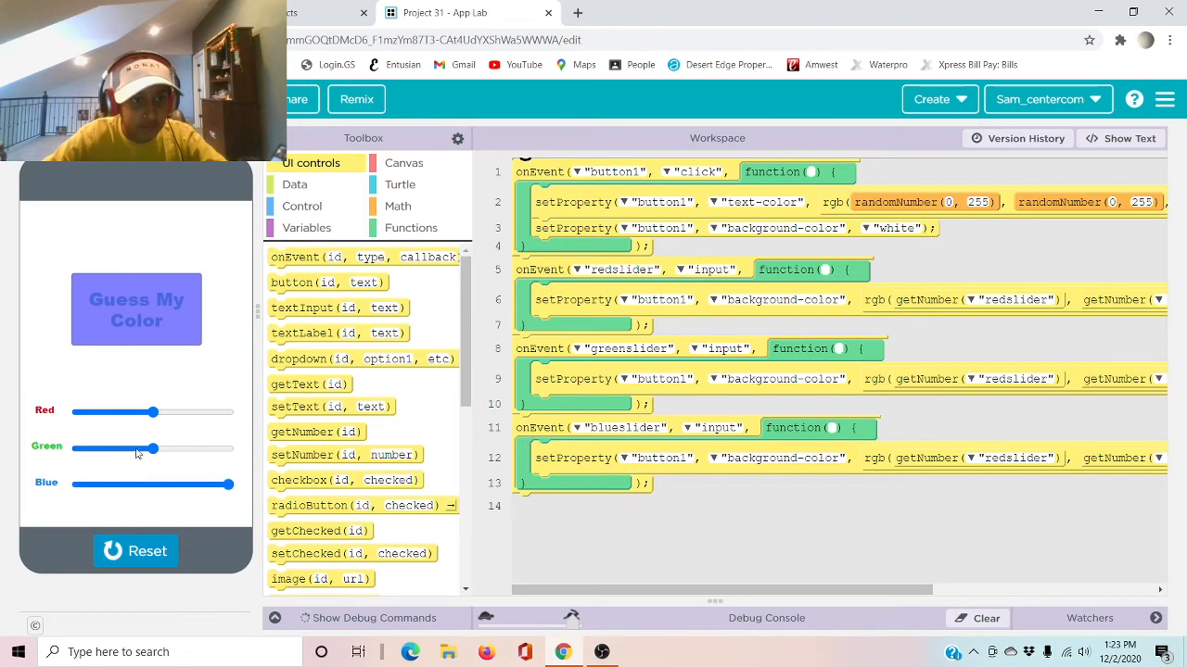
left_click_drag(152, 449, 176, 448)
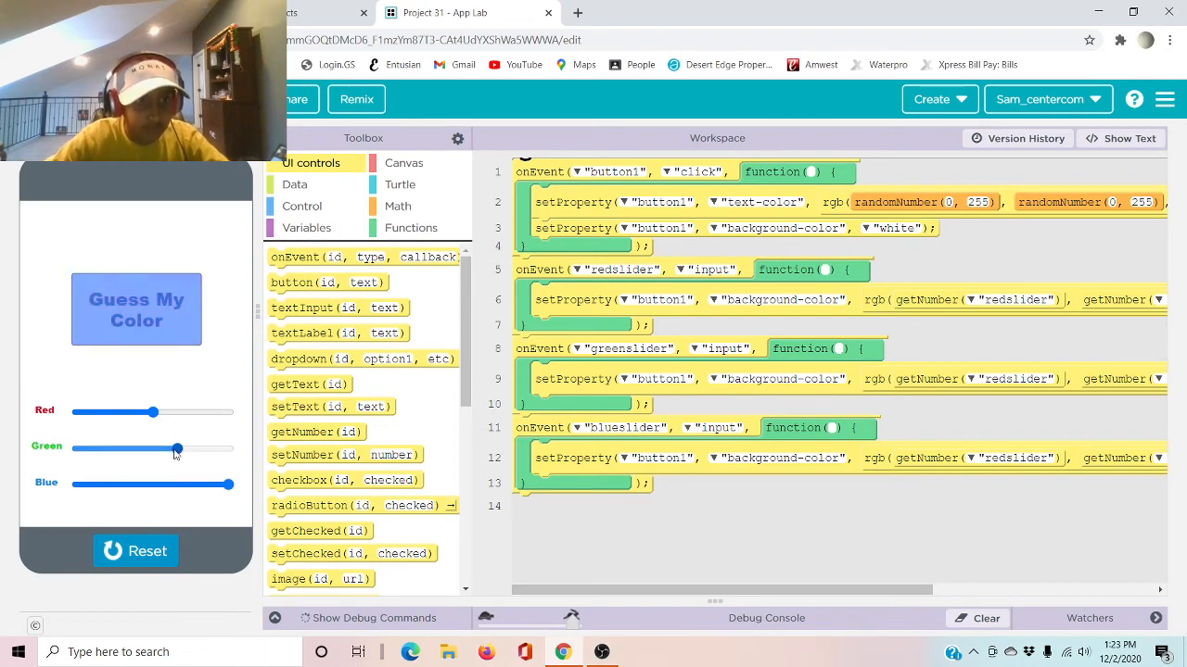
left_click_drag(178, 449, 74, 449)
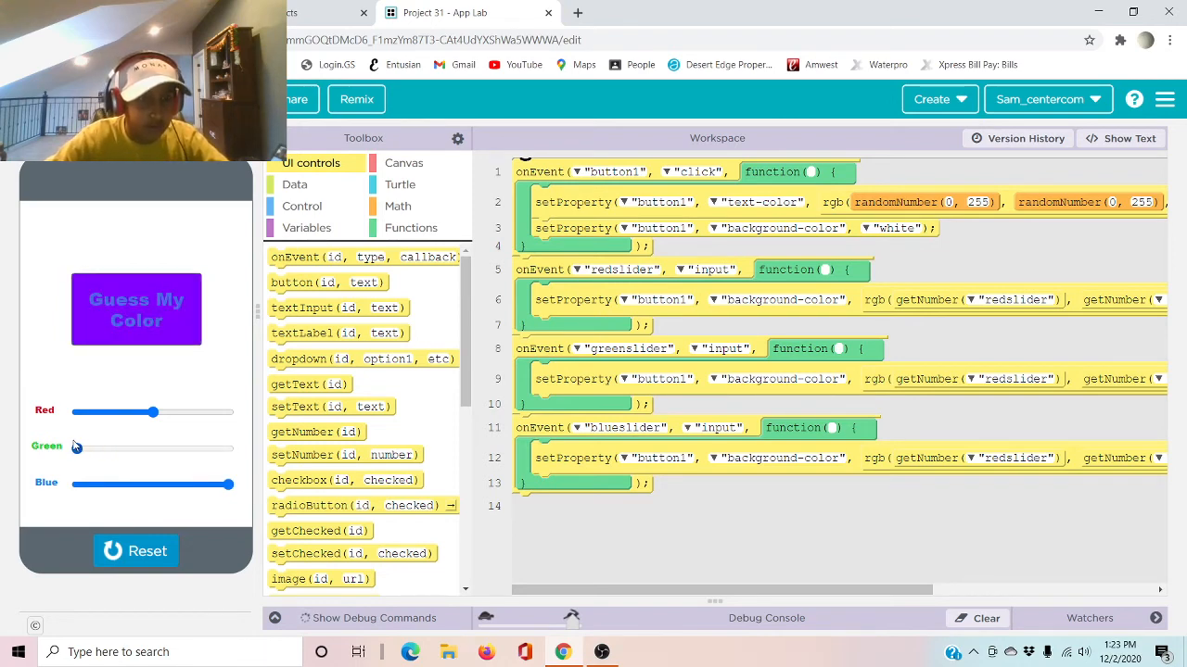
left_click_drag(74, 447, 115, 447)
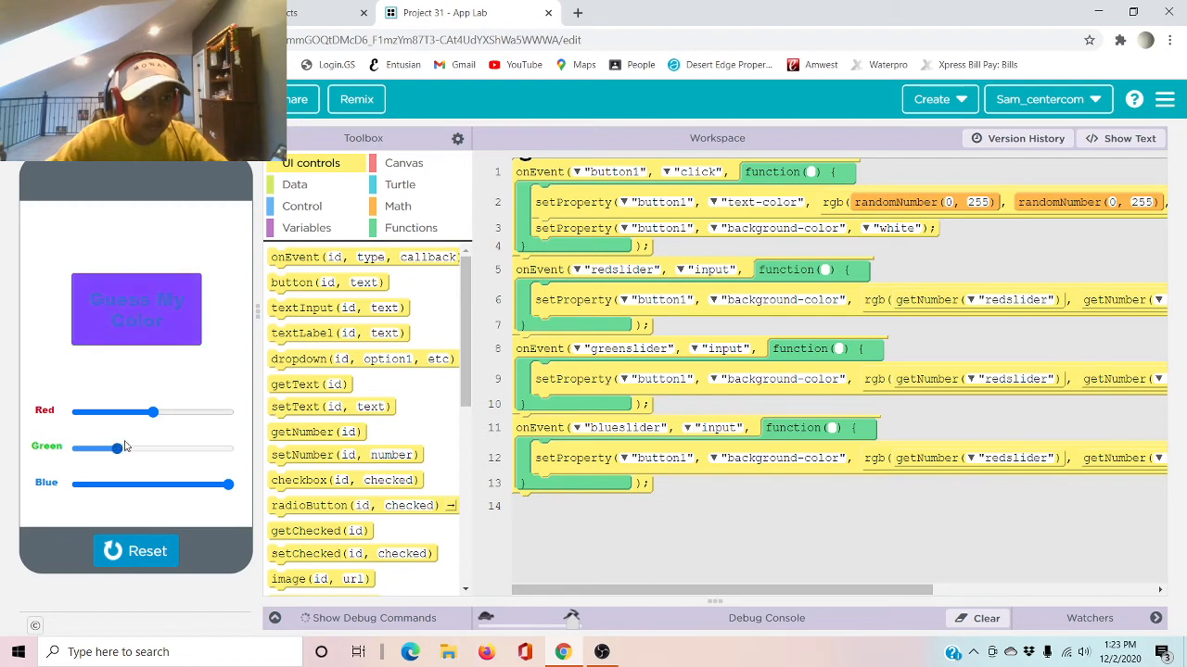
left_click_drag(115, 449, 95, 449)
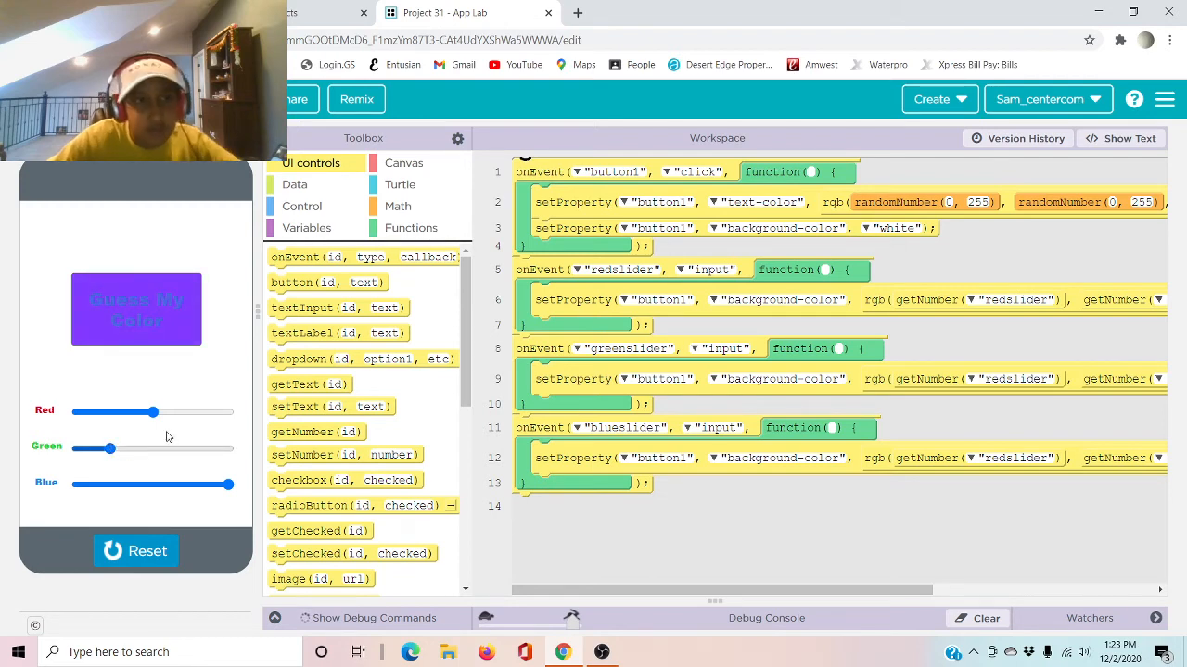
left_click_drag(152, 411, 141, 412)
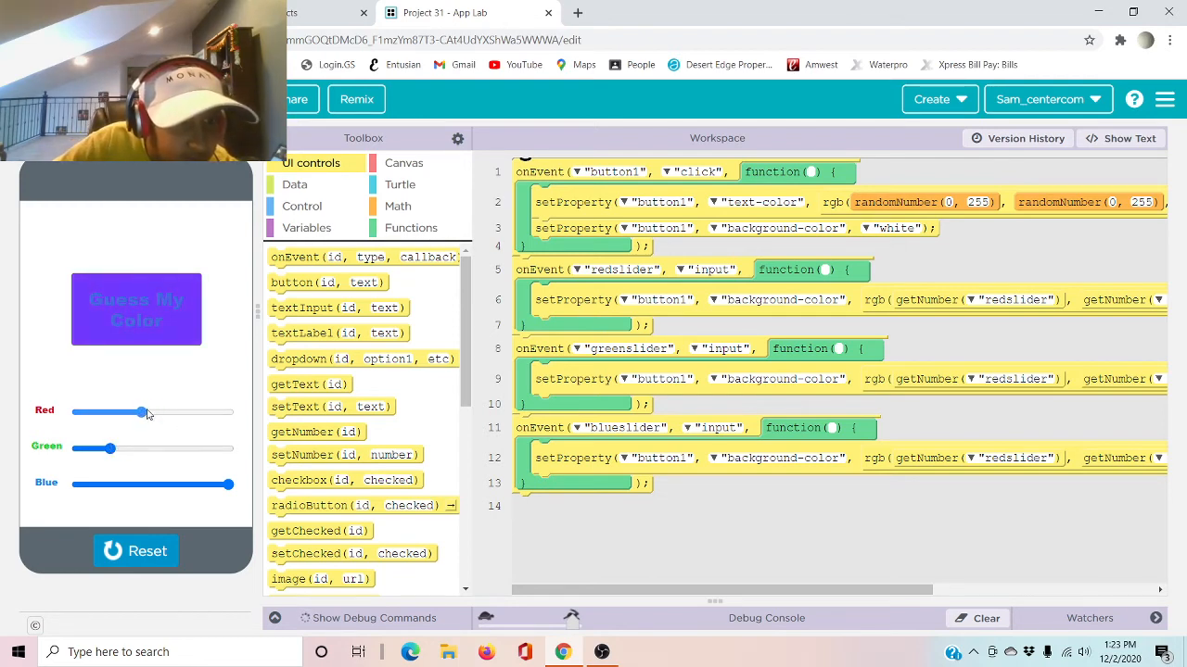
left_click_drag(141, 412, 89, 412)
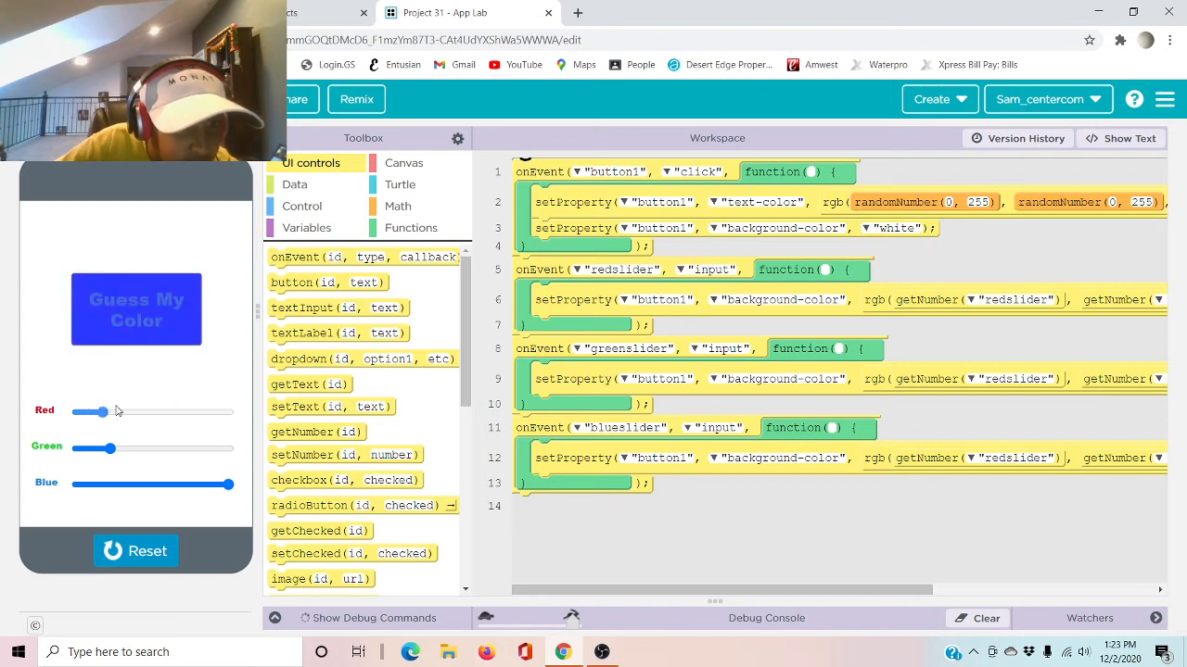
left_click_drag(89, 412, 145, 411)
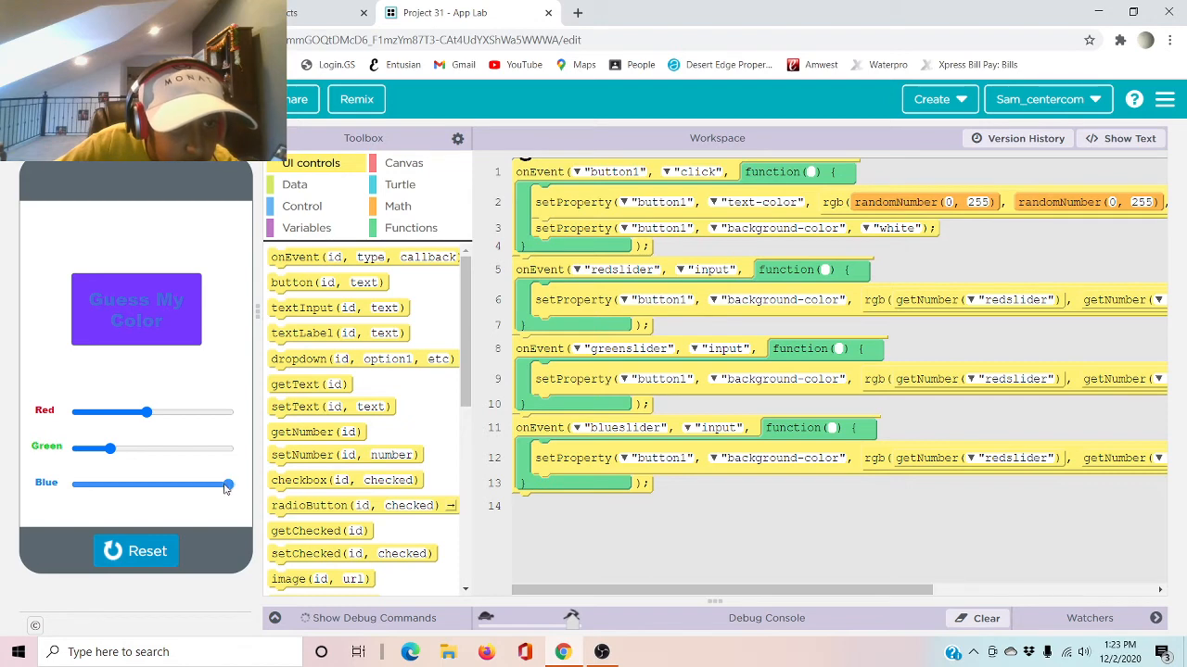
- Re-mix the button colour: blue back to full, green near zero, red removed then partly restored
left_click_drag(228, 482, 170, 484)
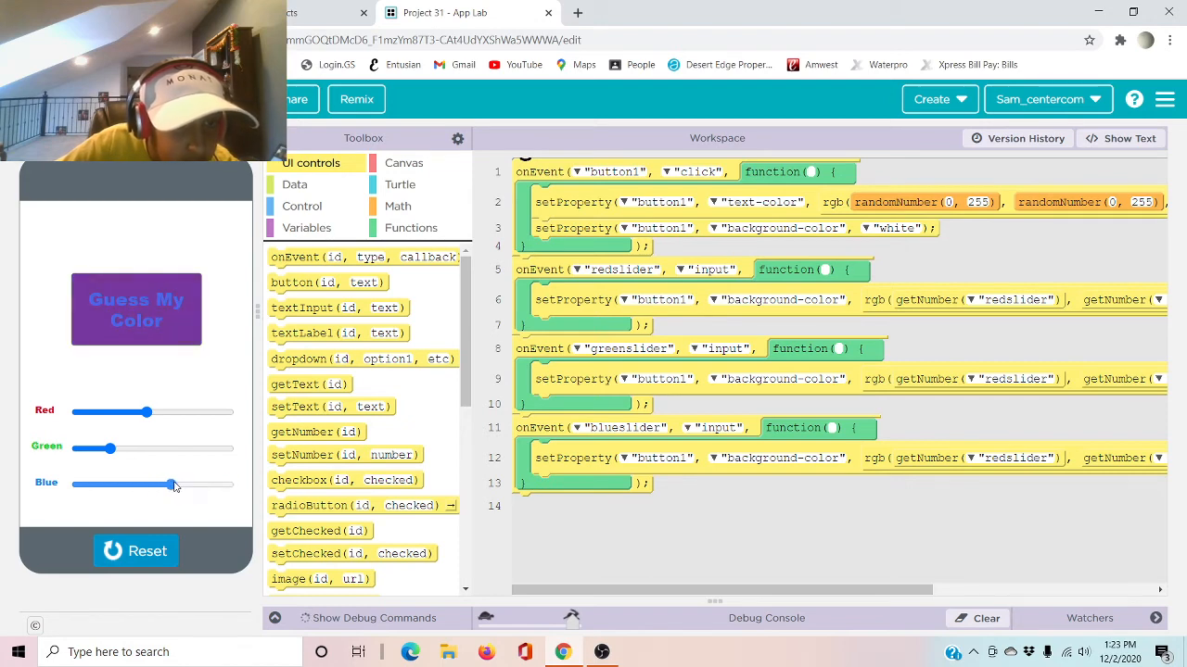
left_click_drag(171, 486, 230, 482)
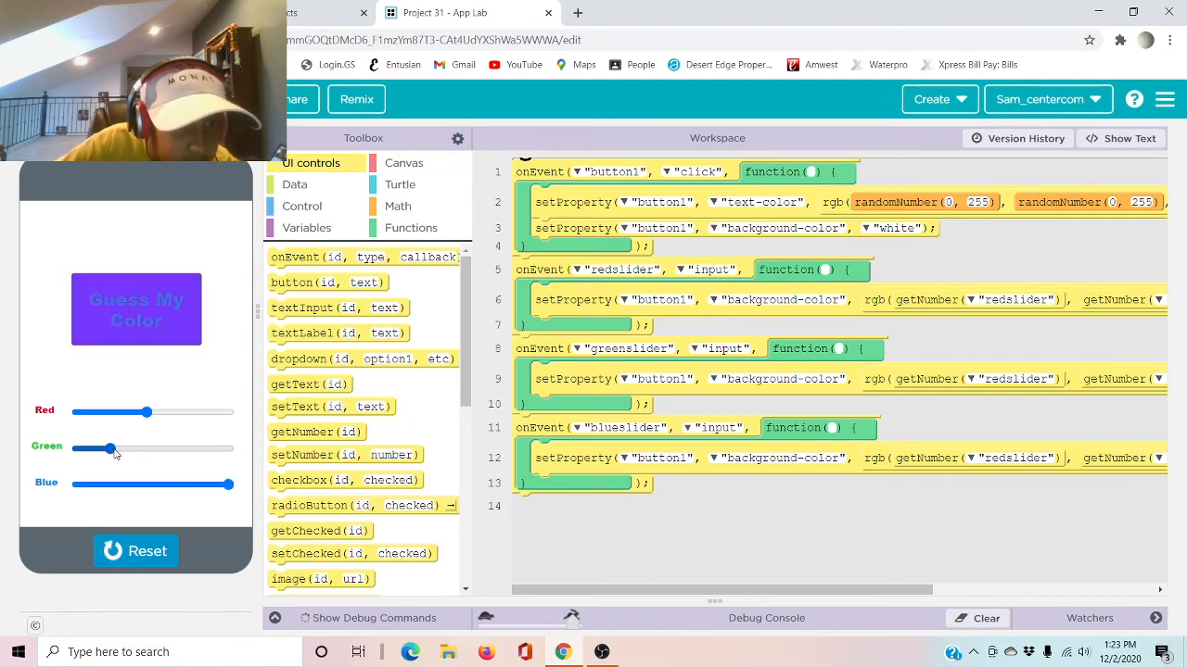
left_click_drag(110, 450, 78, 451)
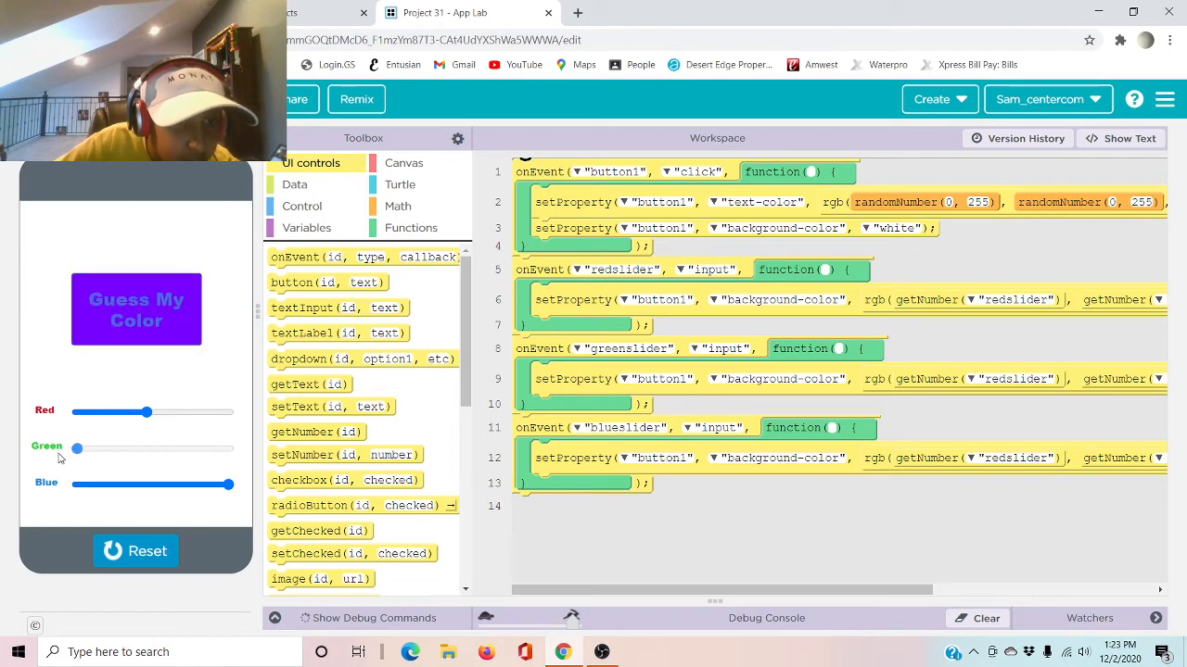
left_click_drag(77, 449, 115, 449)
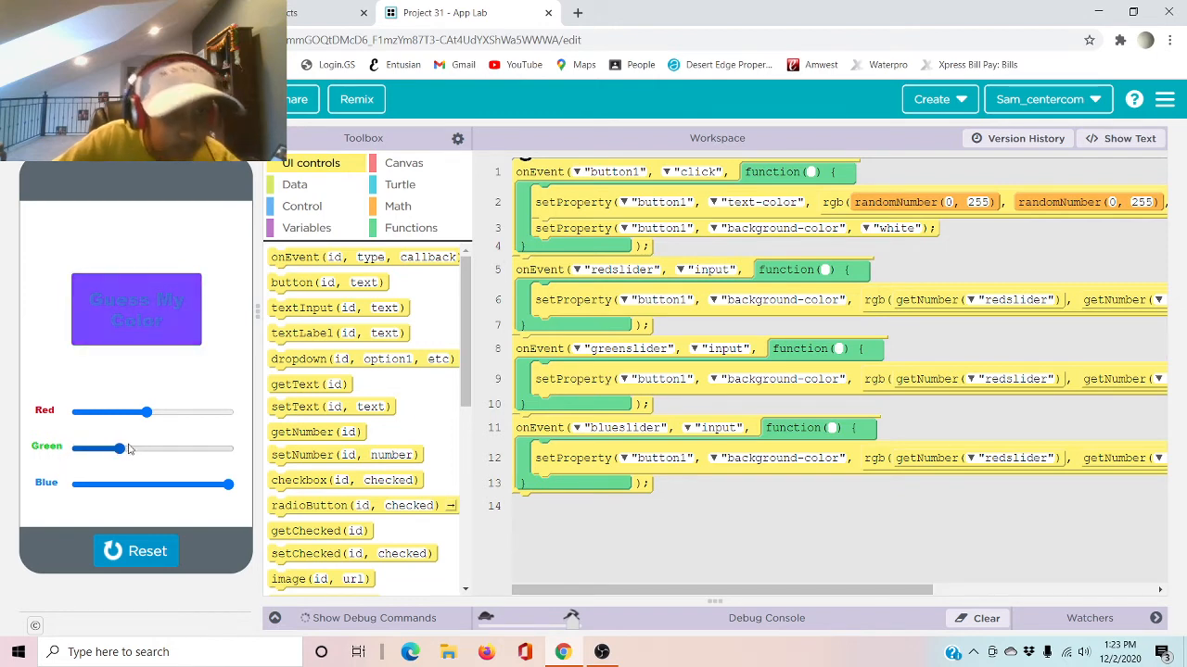
left_click_drag(148, 412, 78, 412)
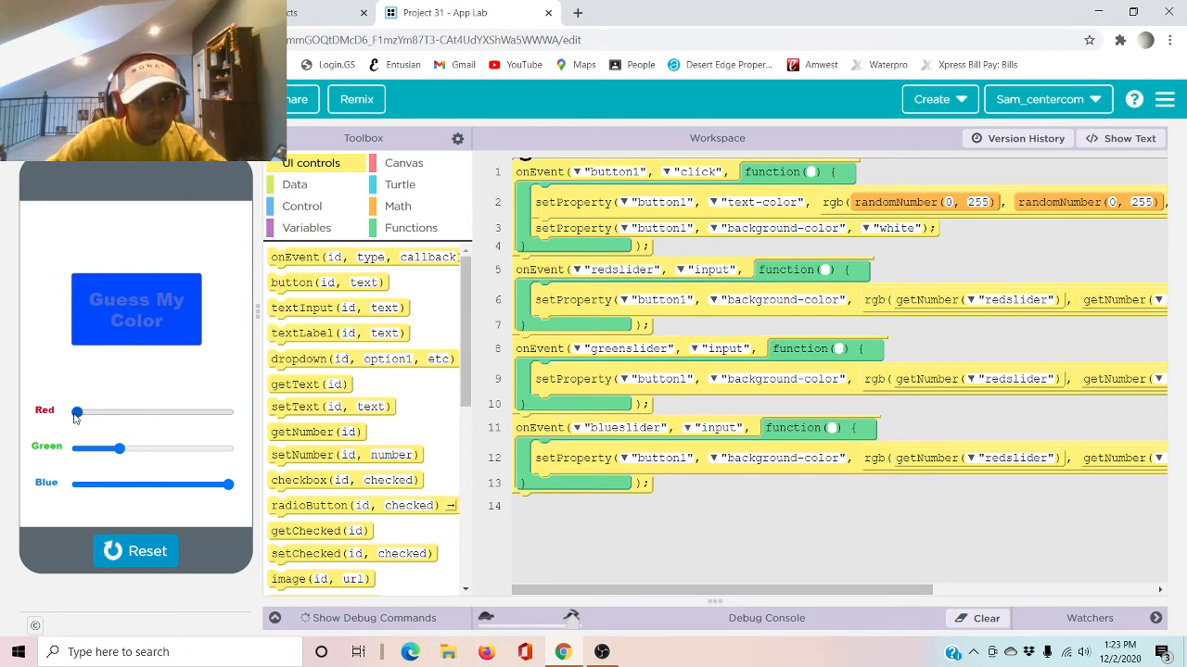
left_click_drag(78, 411, 122, 412)
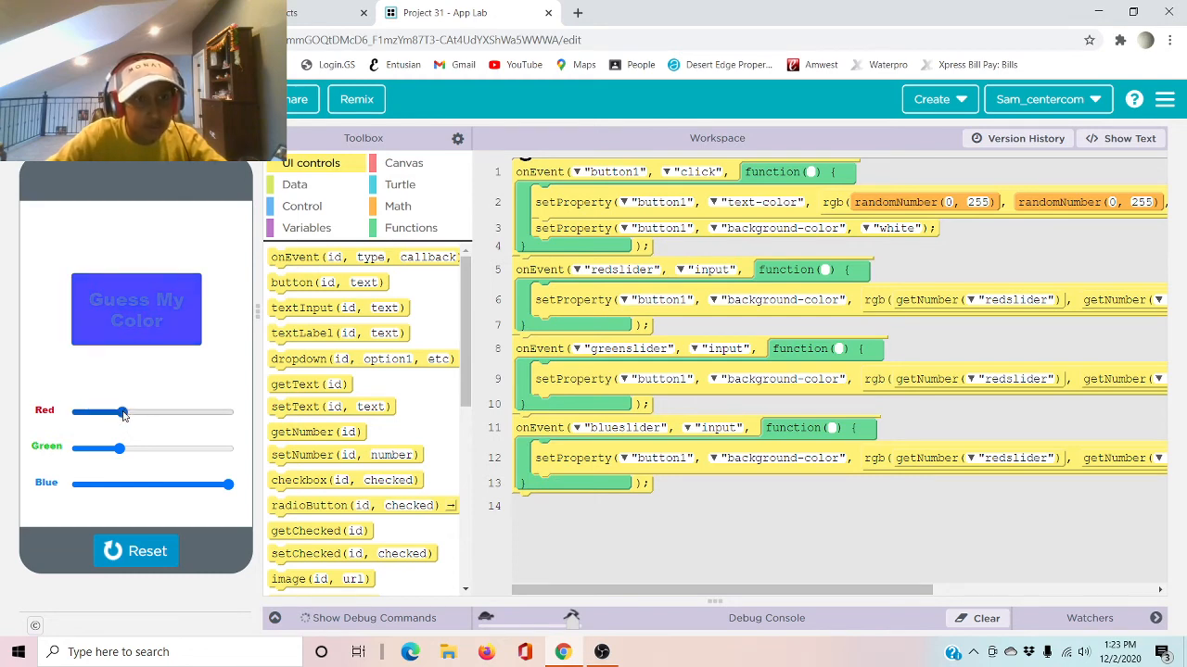
left_click_drag(123, 412, 137, 412)
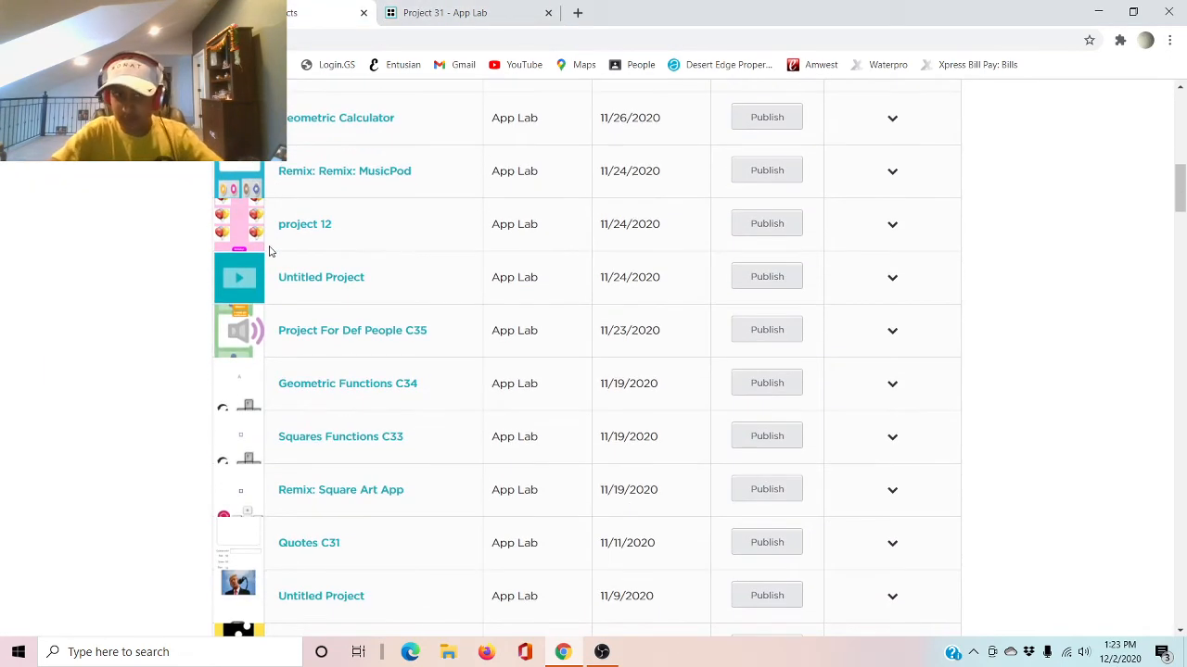
- Scroll the My Projects list down to Project For Def People C35
scroll("down", 3)
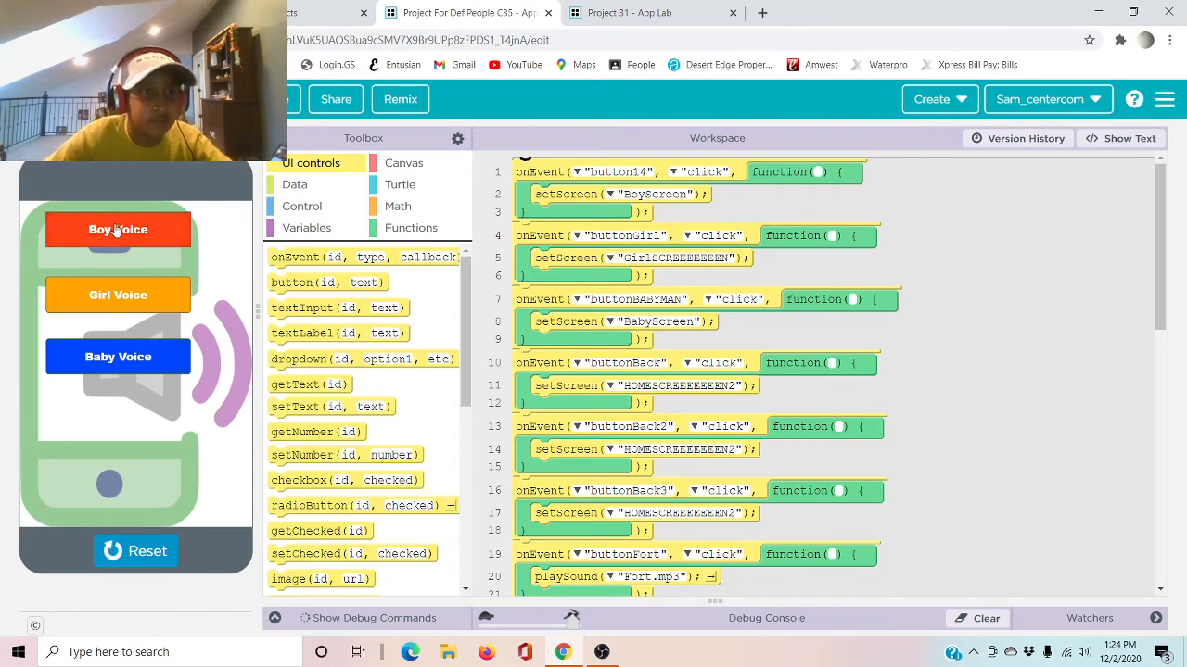
- Try the Boy, Girl and Baby Voice phrase screens, returning to the voice choices each time
left_click(118, 230)
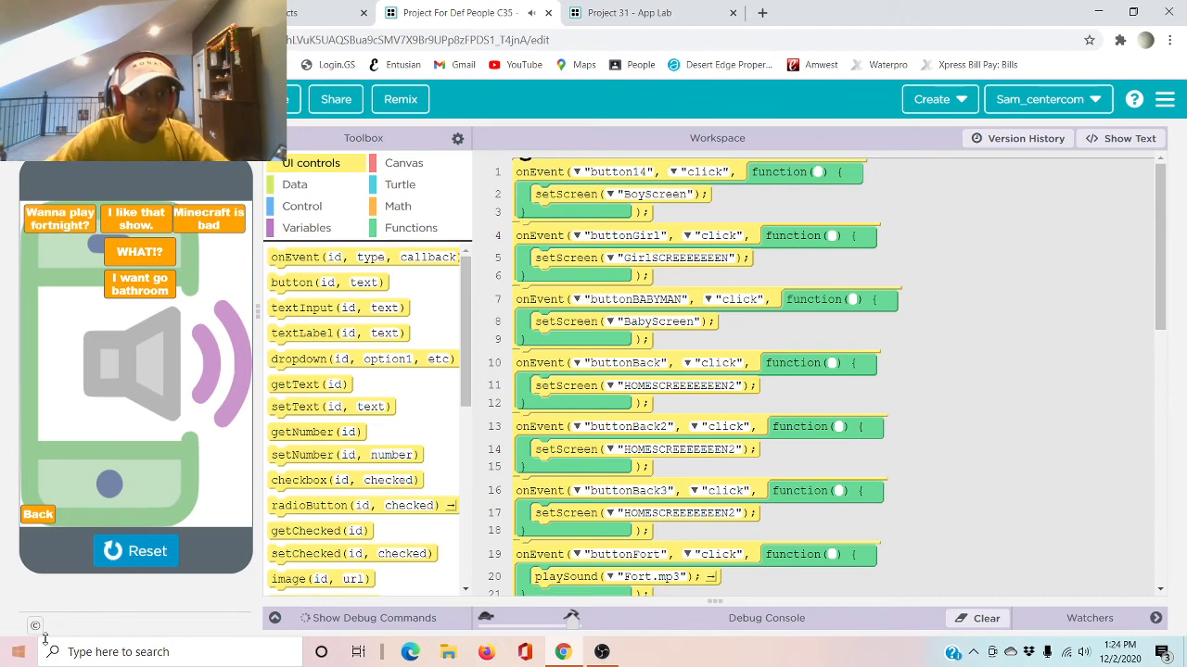
mouse_move(238, 582)
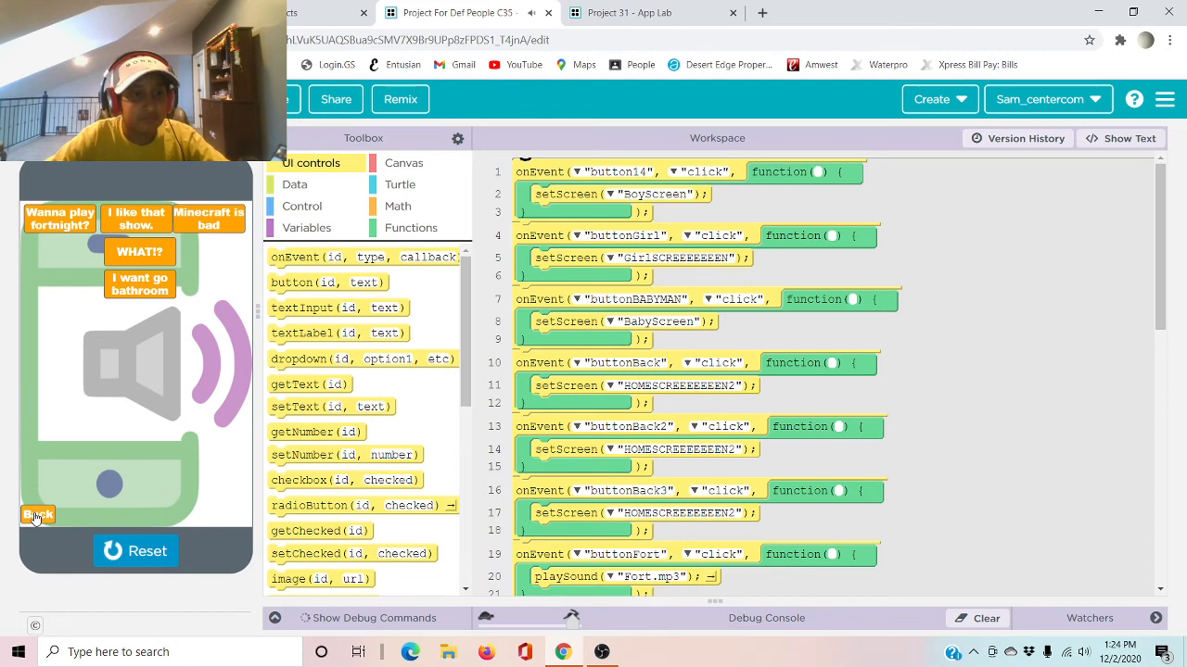
left_click(37, 515)
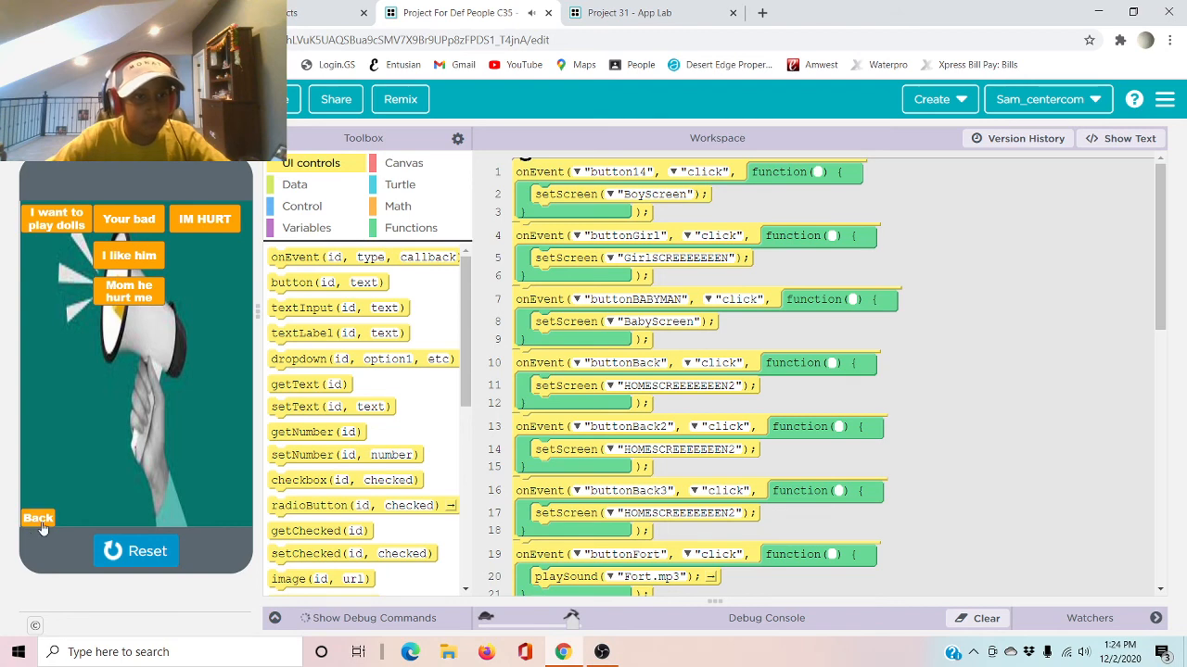
left_click(37, 517)
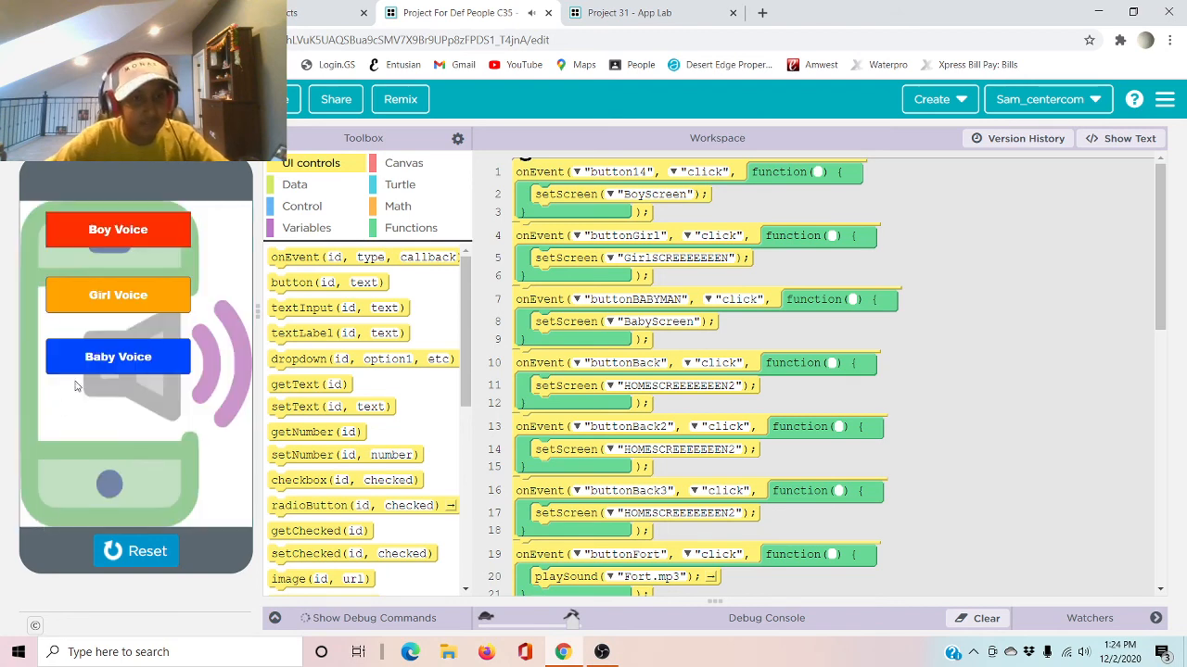
left_click(119, 356)
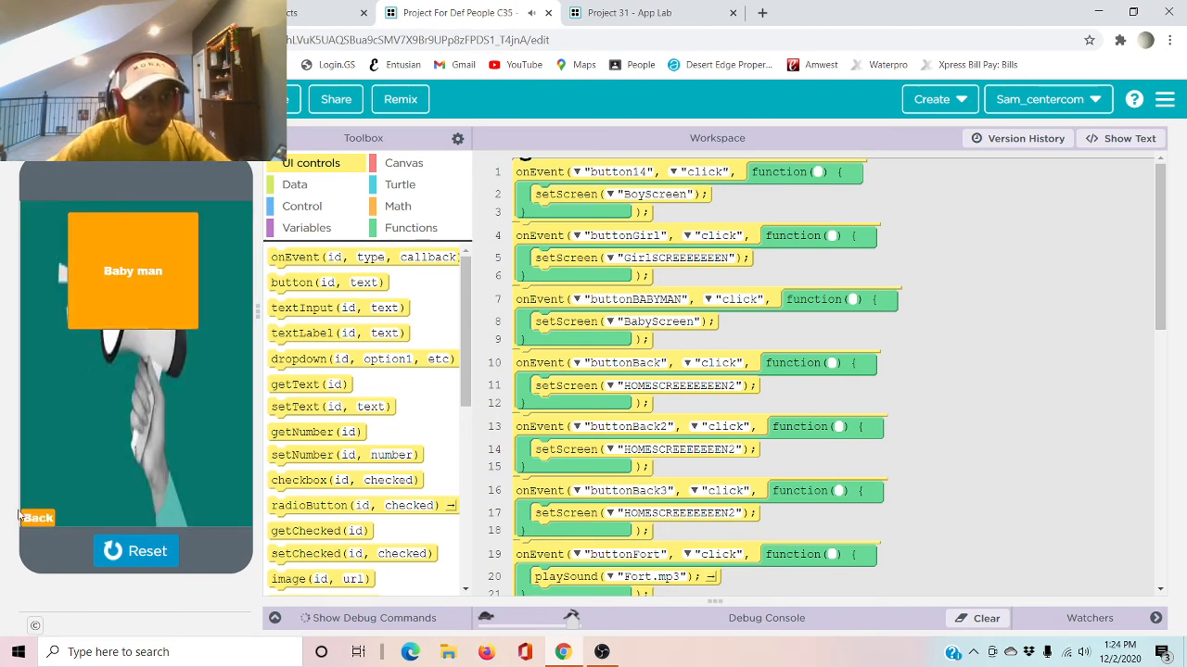
left_click(38, 517)
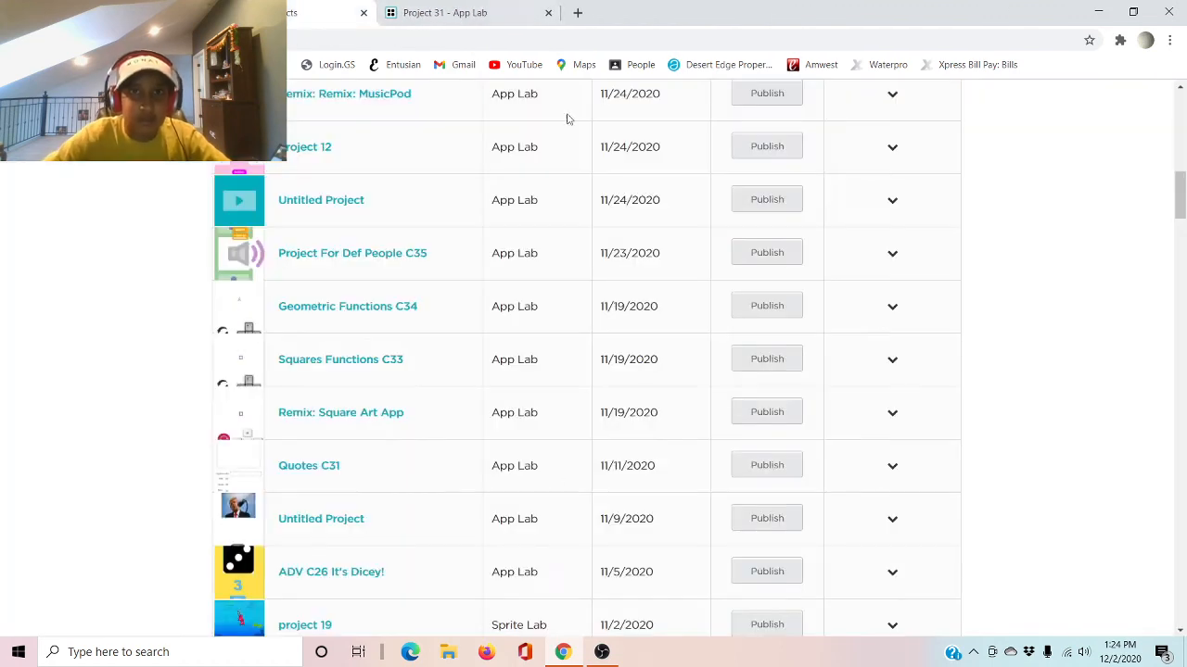
mouse_move(504, 624)
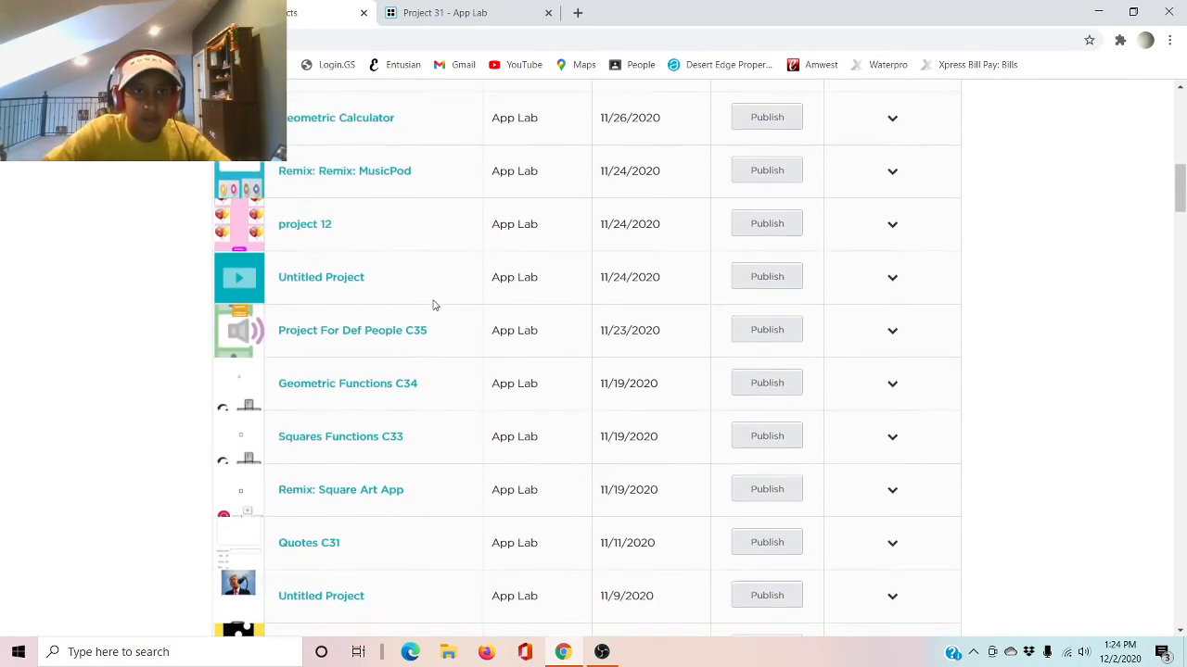
scroll("up", 3)
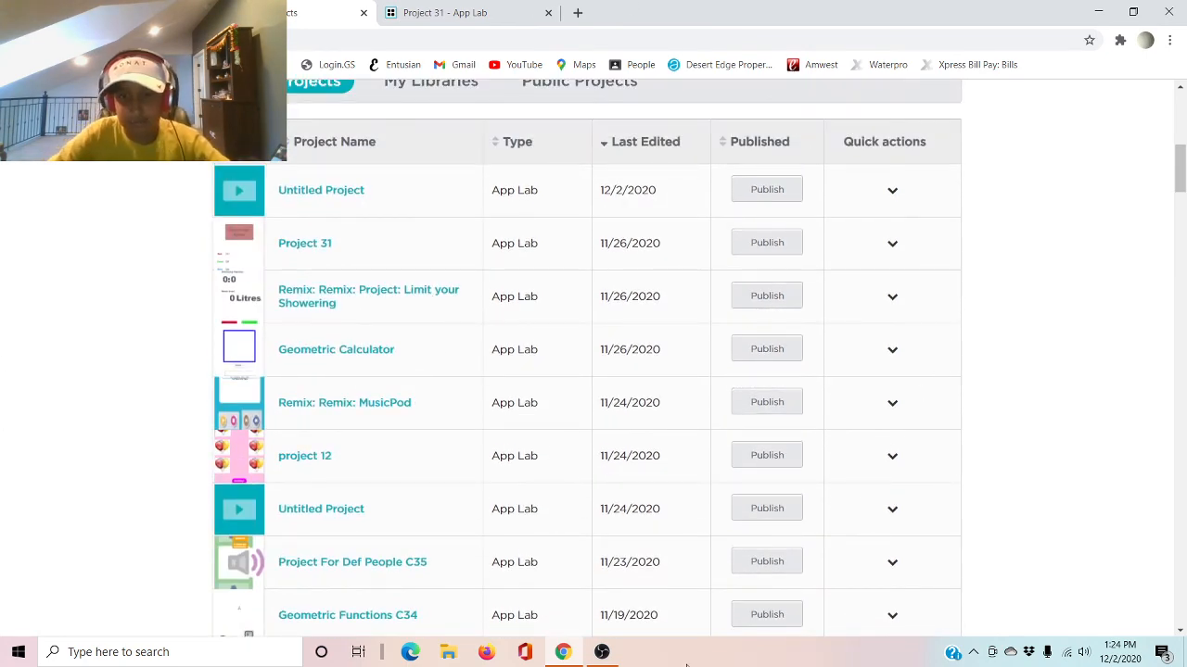
mouse_move(604, 597)
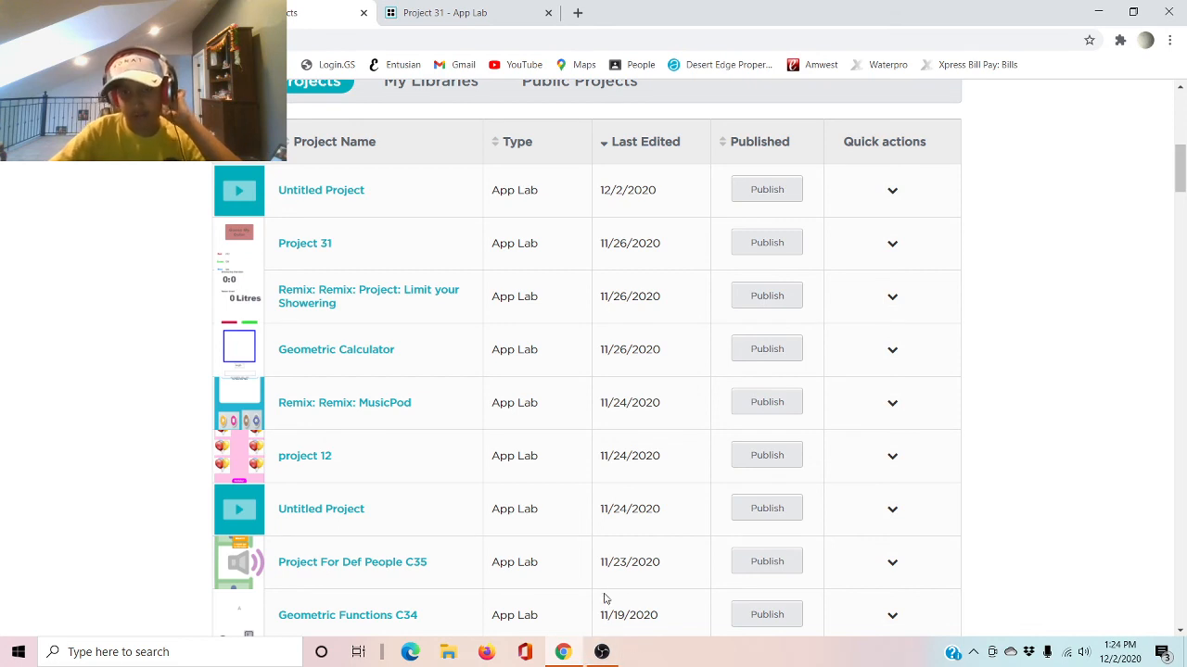
mouse_move(768, 508)
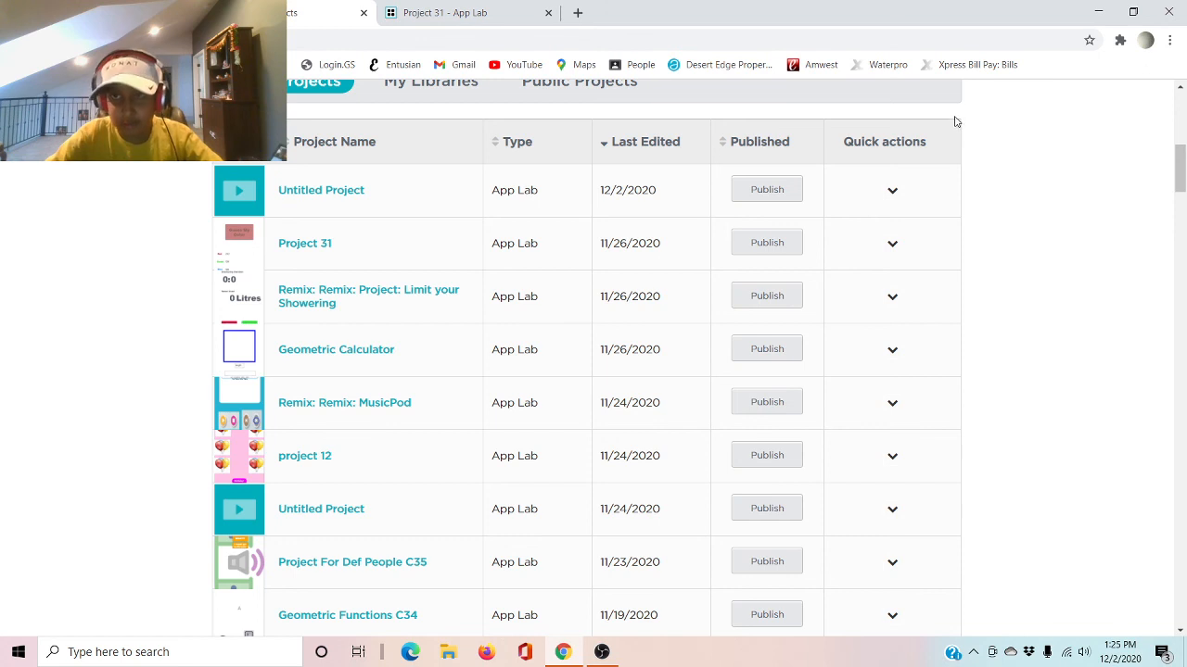
mouse_move(979, 167)
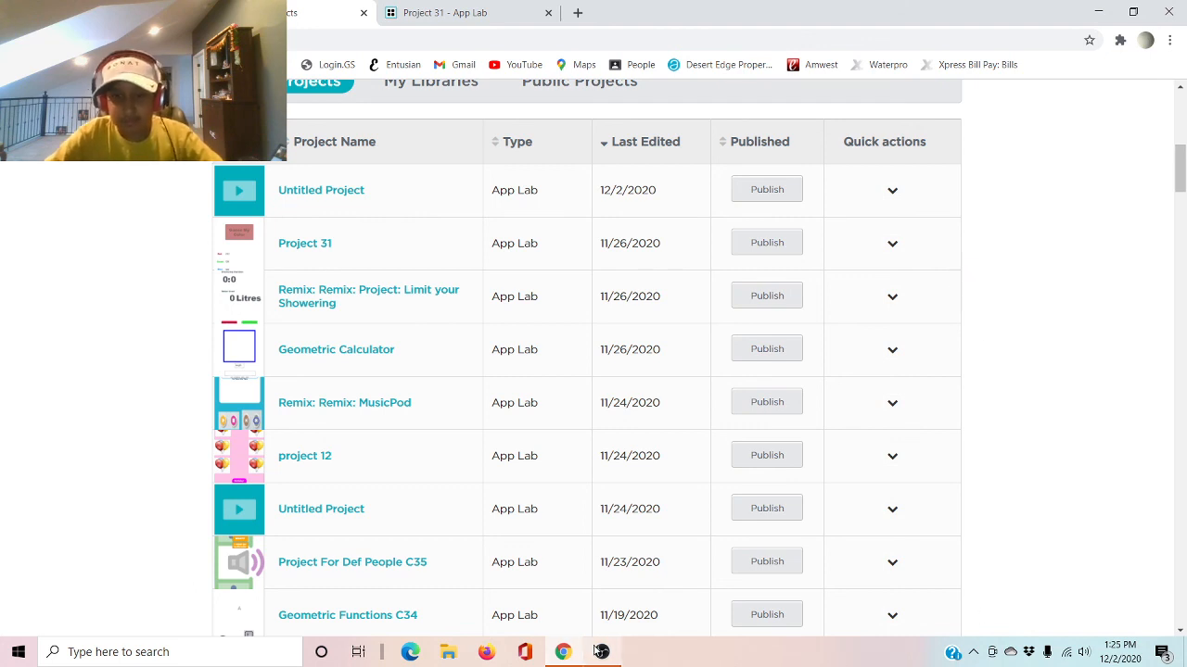
mouse_move(600, 652)
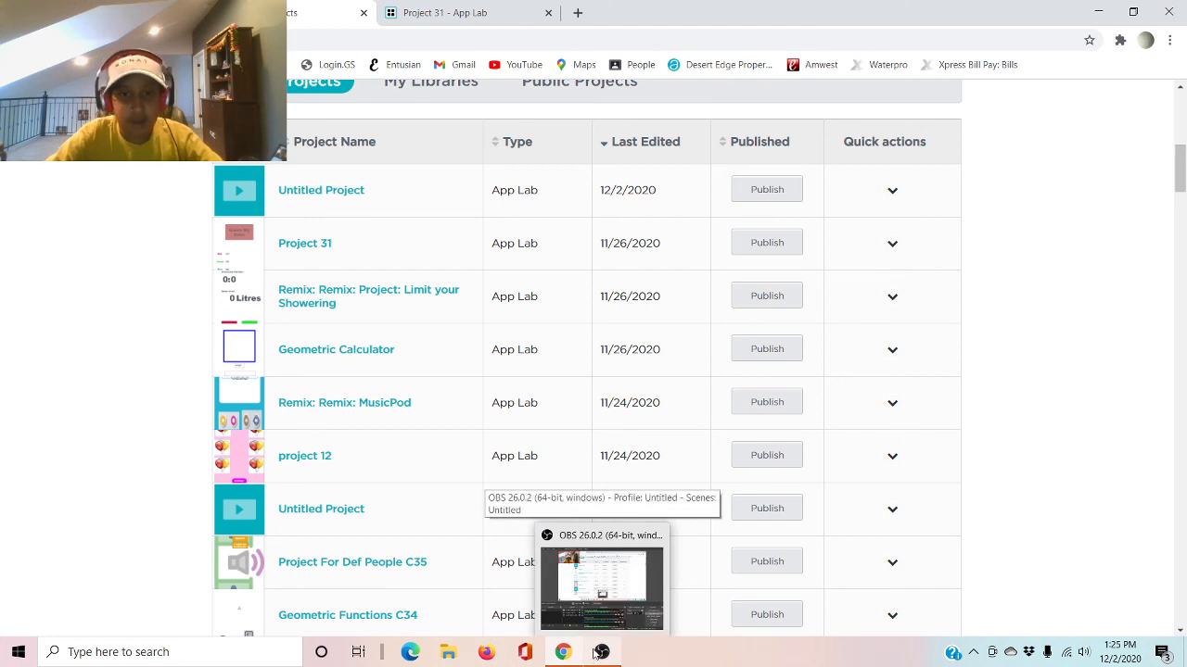